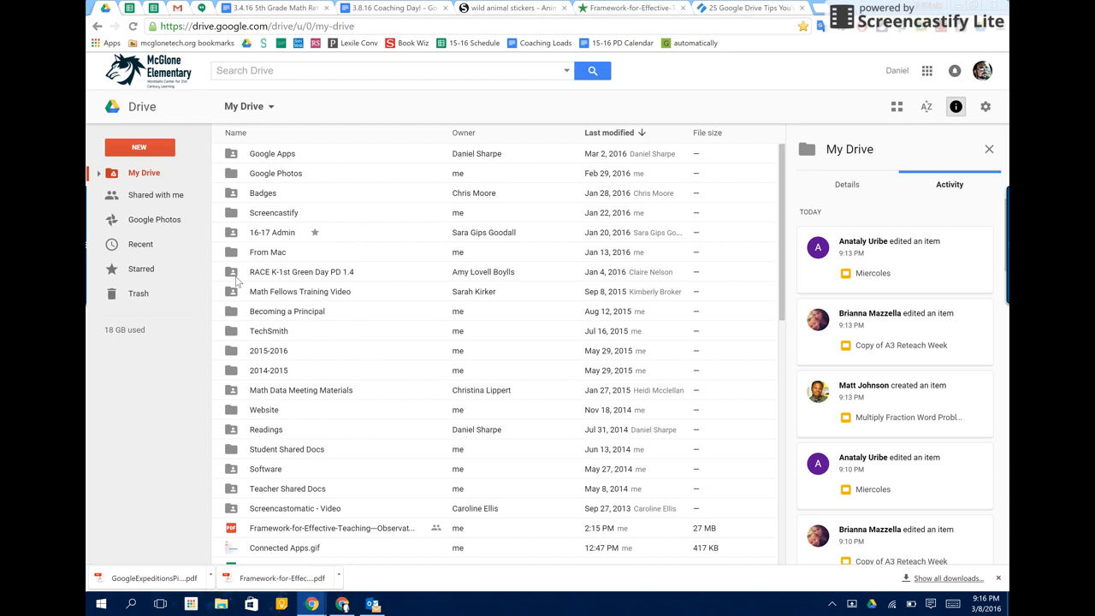
mouse_move(467, 358)
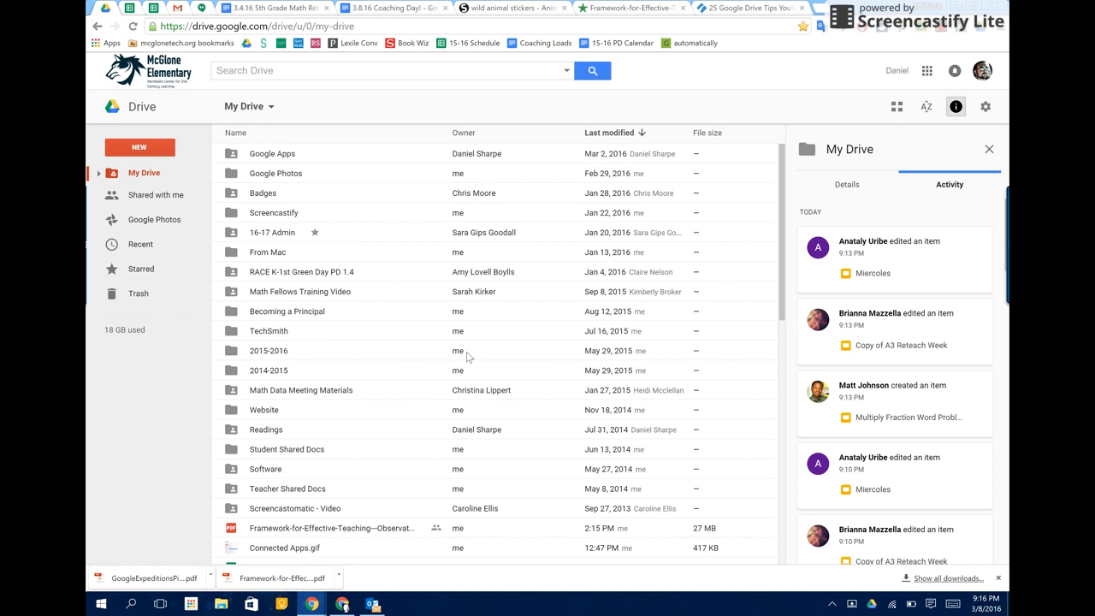
mouse_move(681, 409)
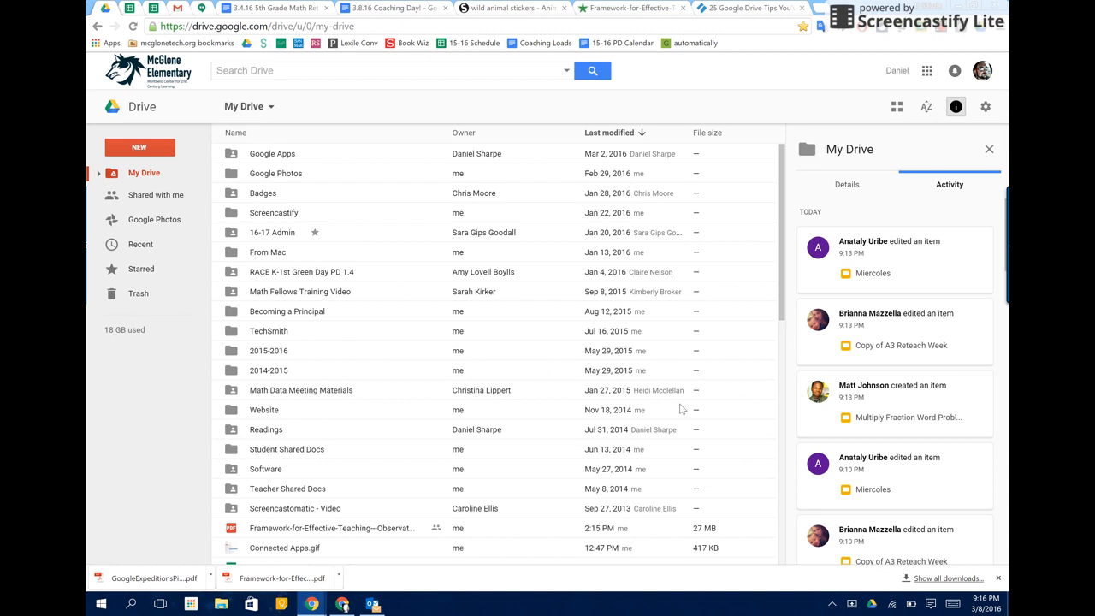
Switch to the Denver Public Schools account and accept the 'folder can no longer be viewed' notice.
left_click(983, 70)
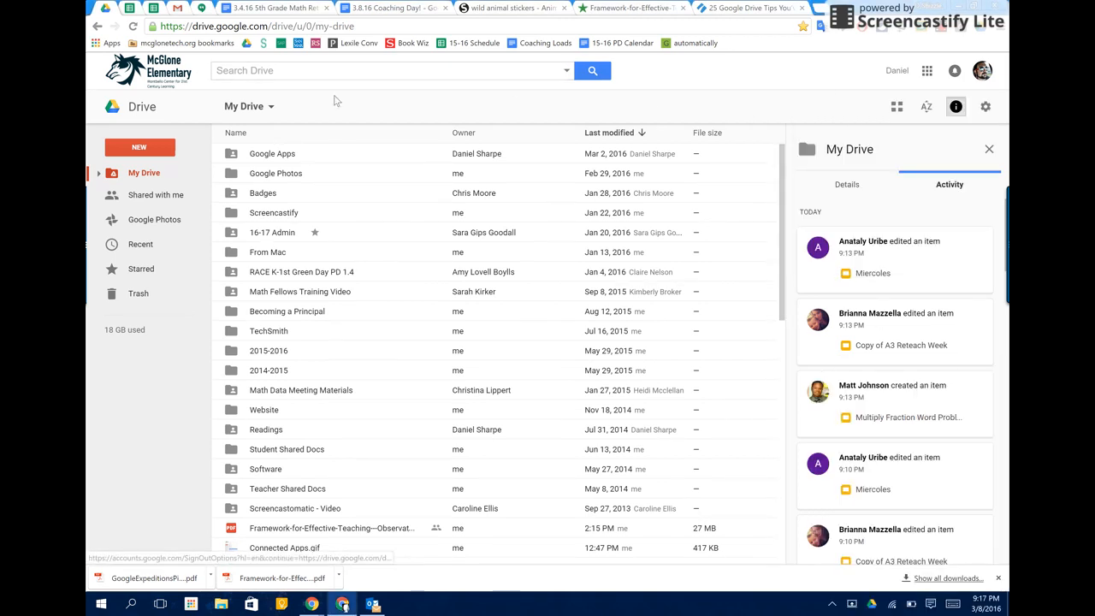
left_click(982, 70)
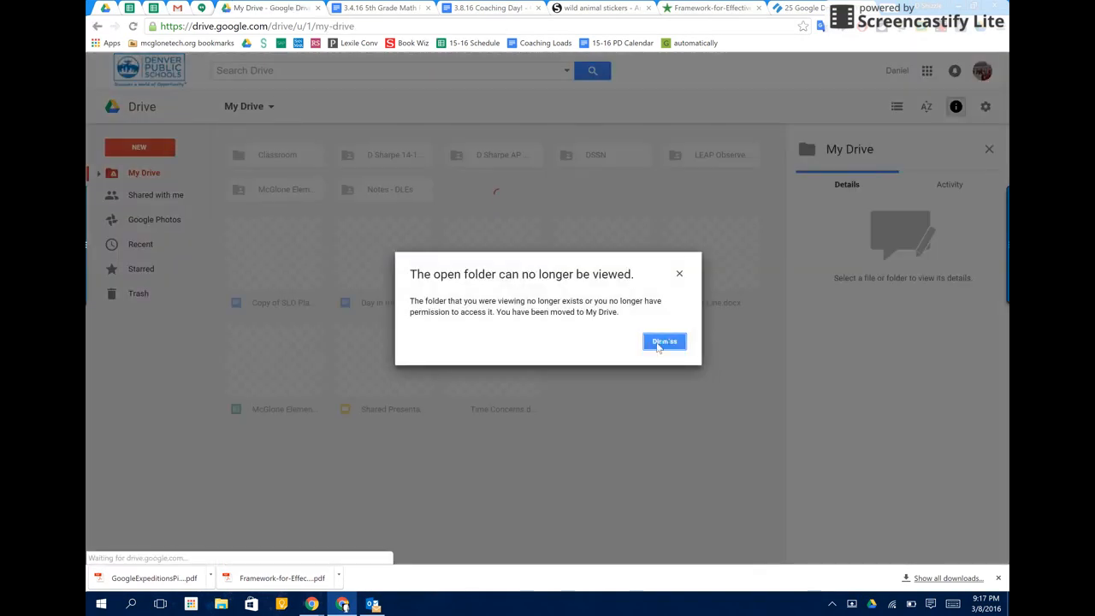
left_click(664, 342)
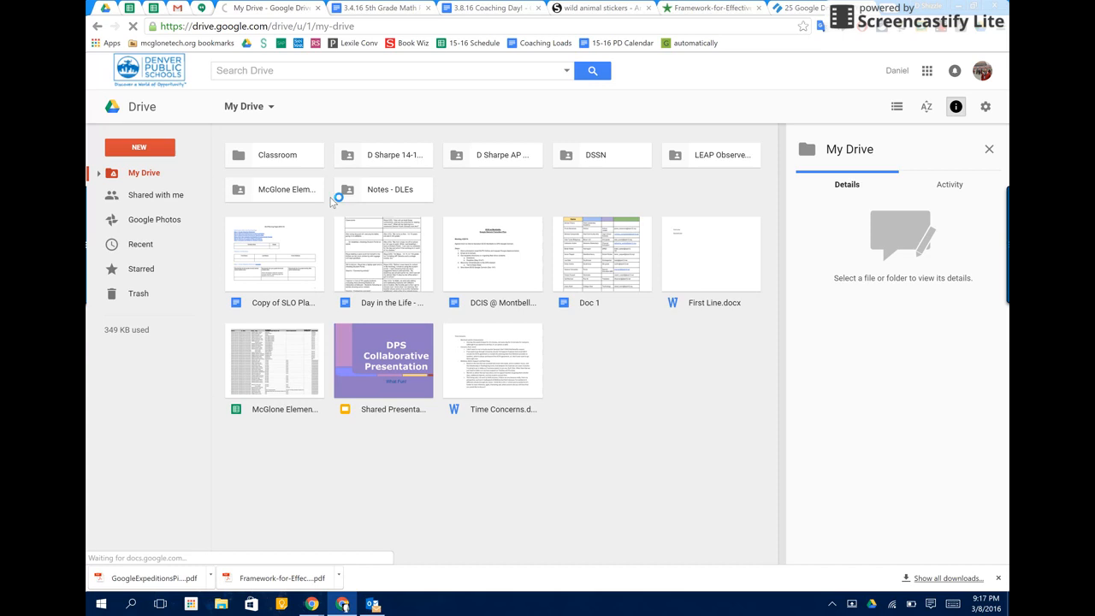
Create a new folder named DPSK12 in the district account's My Drive.
right_click(510, 197)
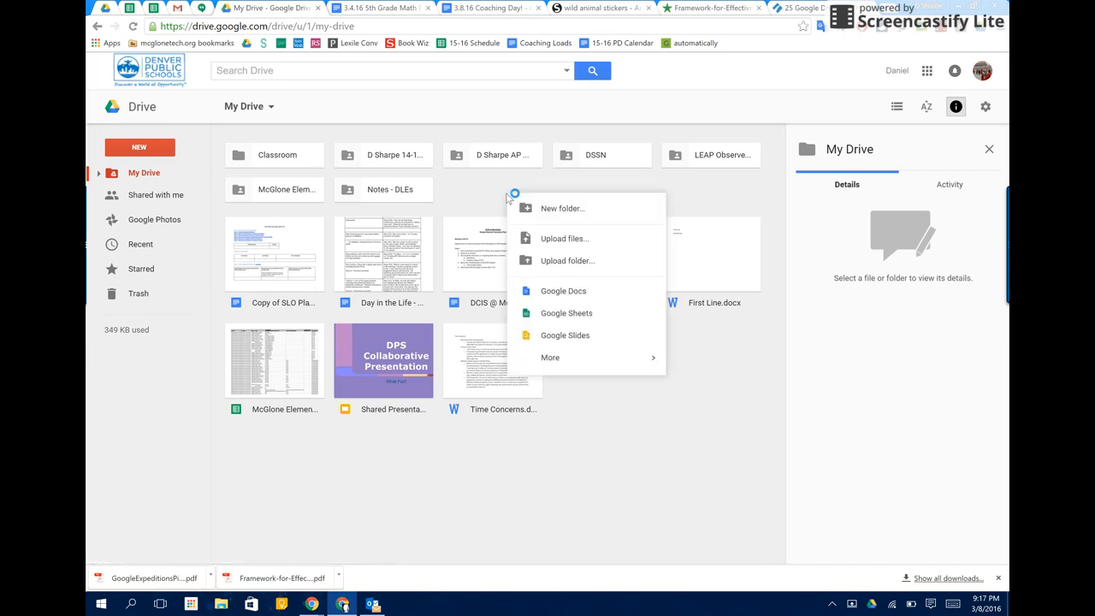
left_click(561, 208)
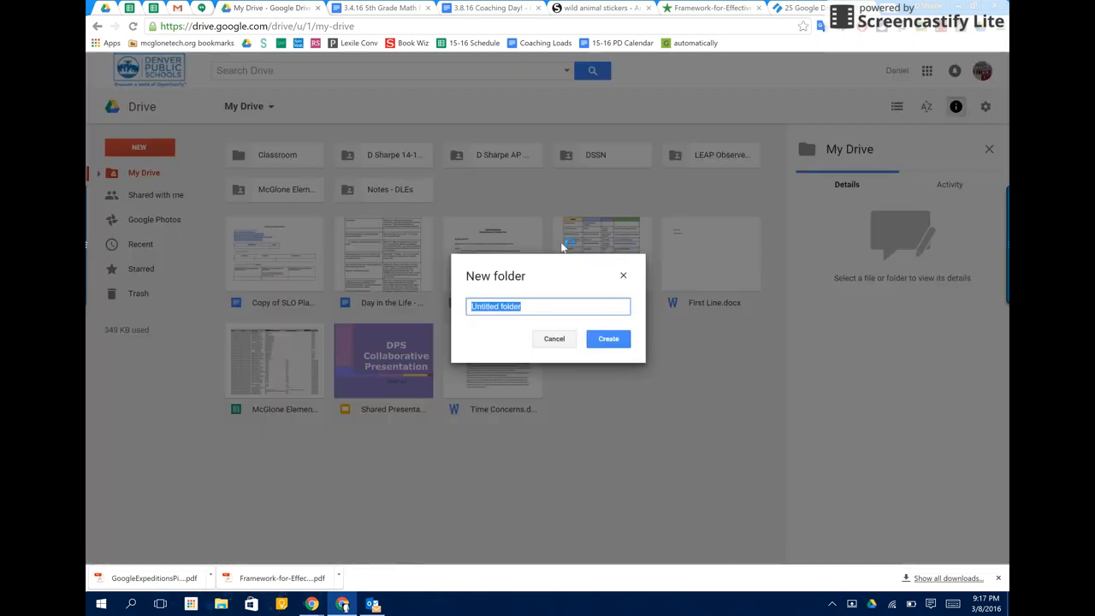
type("DPS")
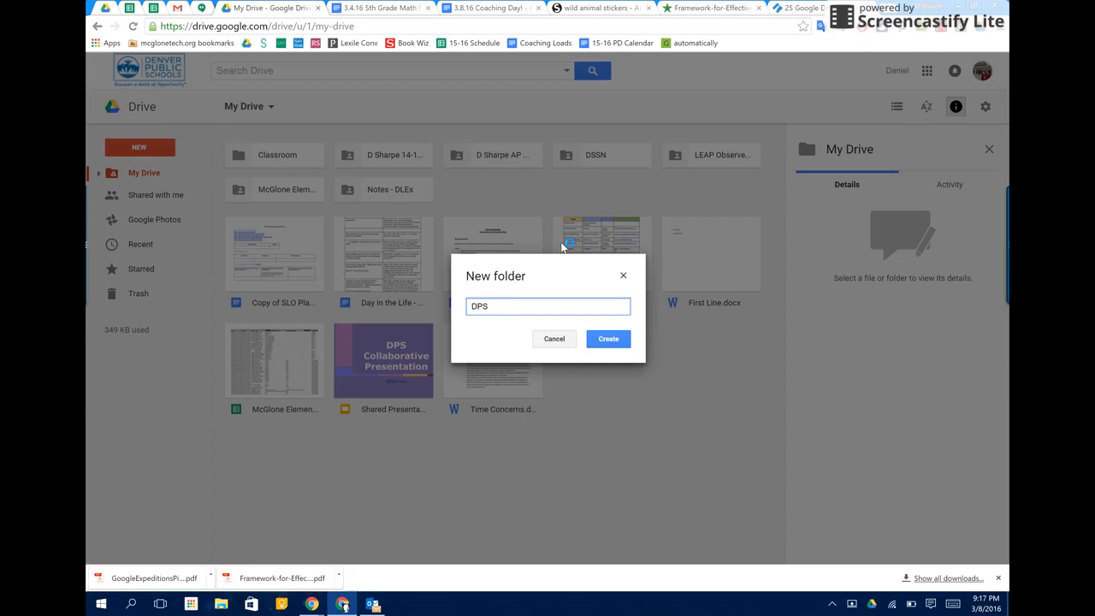
type("K12")
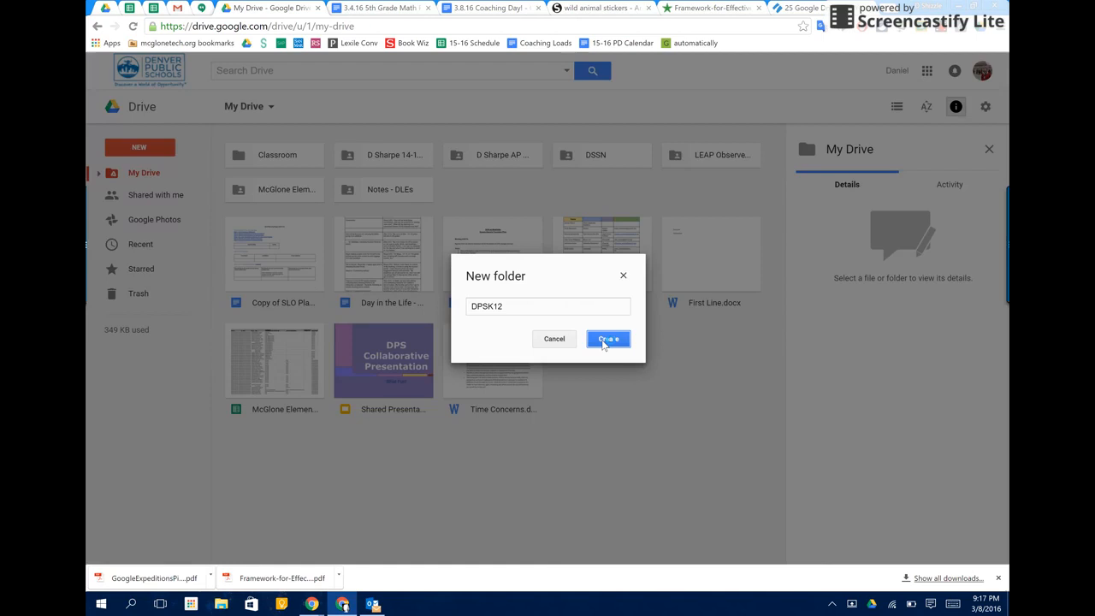
left_click(608, 338)
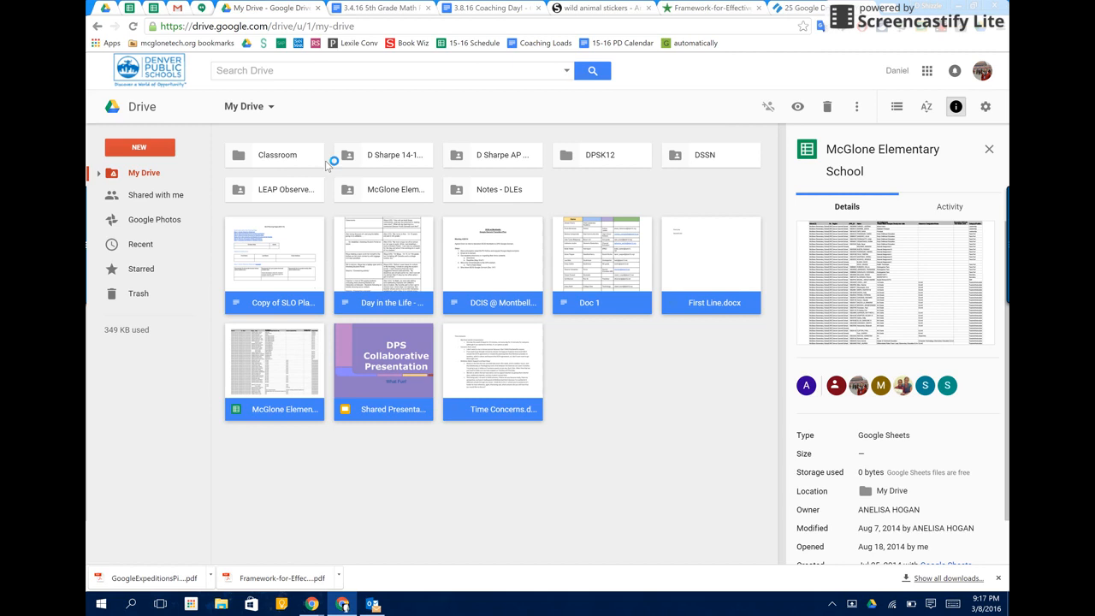
Select all 15 other files and folders in My Drive and move them into DPSK12.
left_click(286, 188)
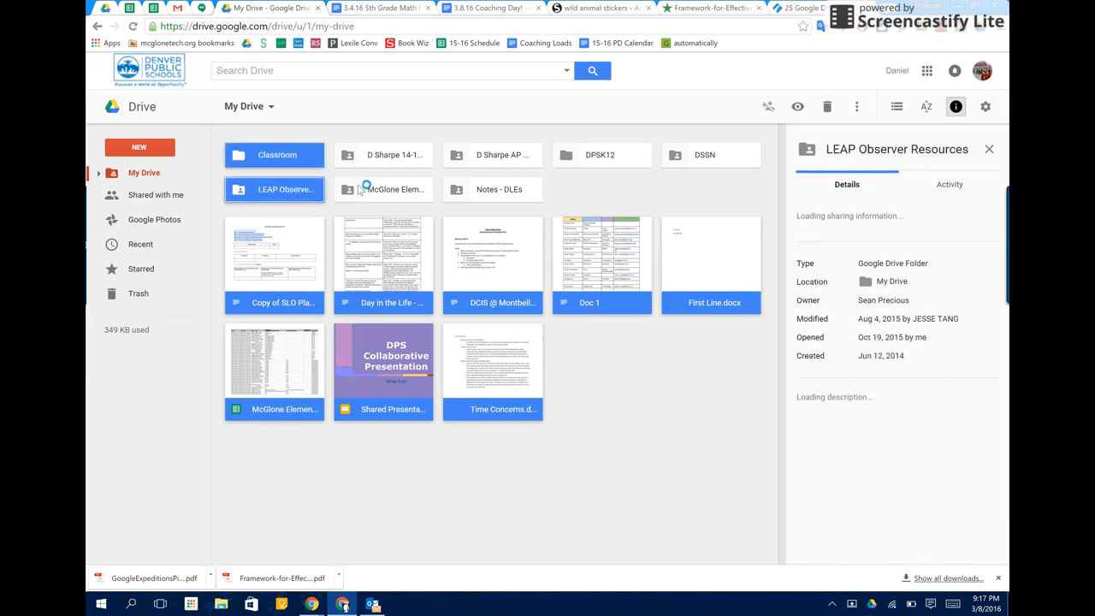
left_click(503, 154)
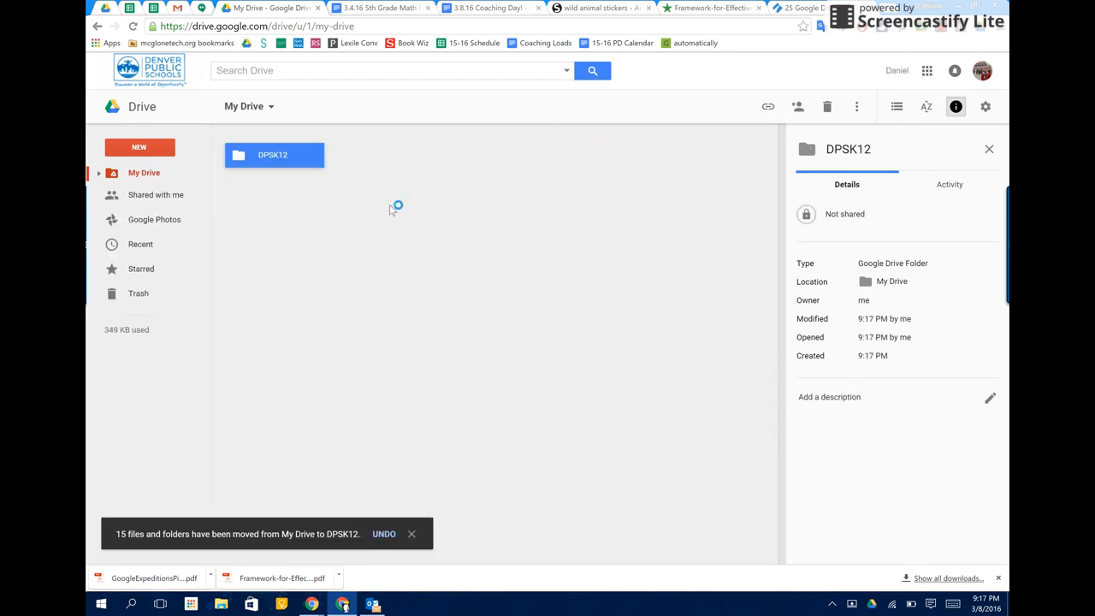
mouse_move(459, 223)
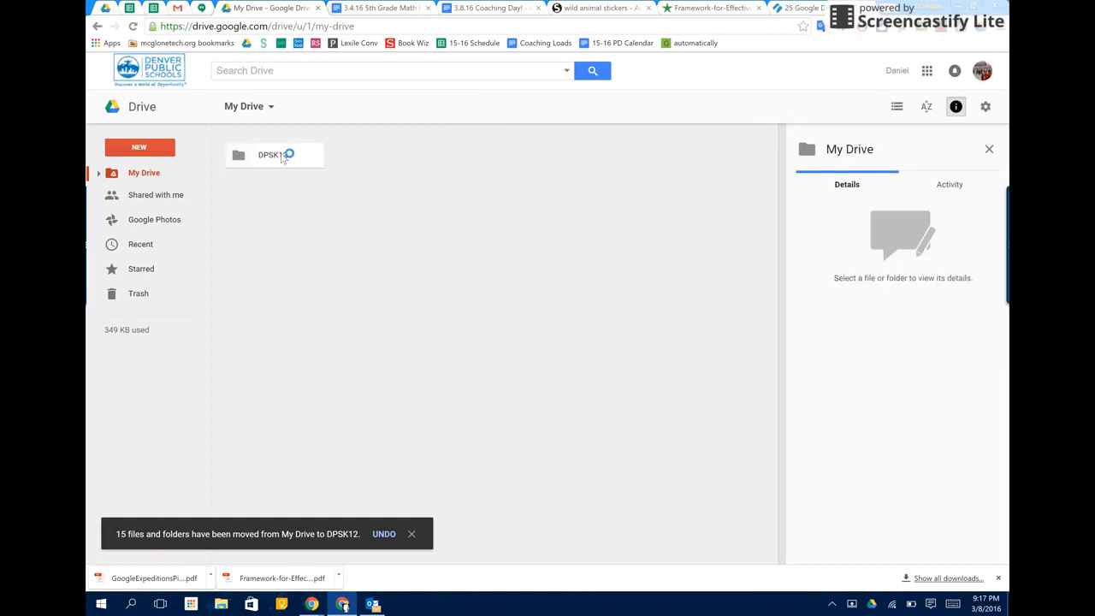
Share DPSK12 with the school account, confirming the outside-the-organization warning.
right_click(274, 154)
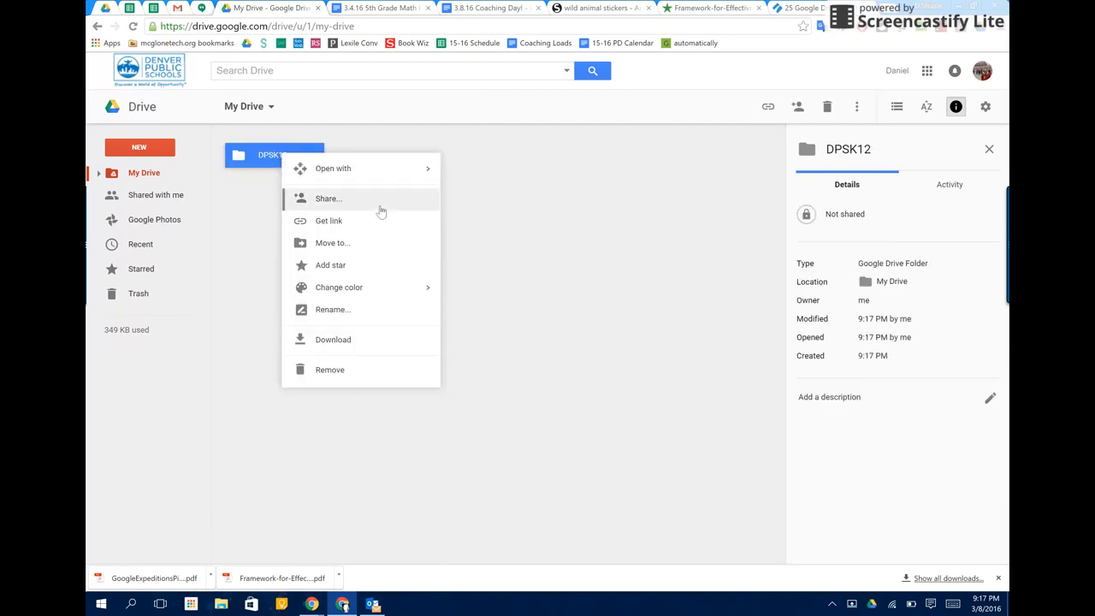
left_click(469, 239)
type("d")
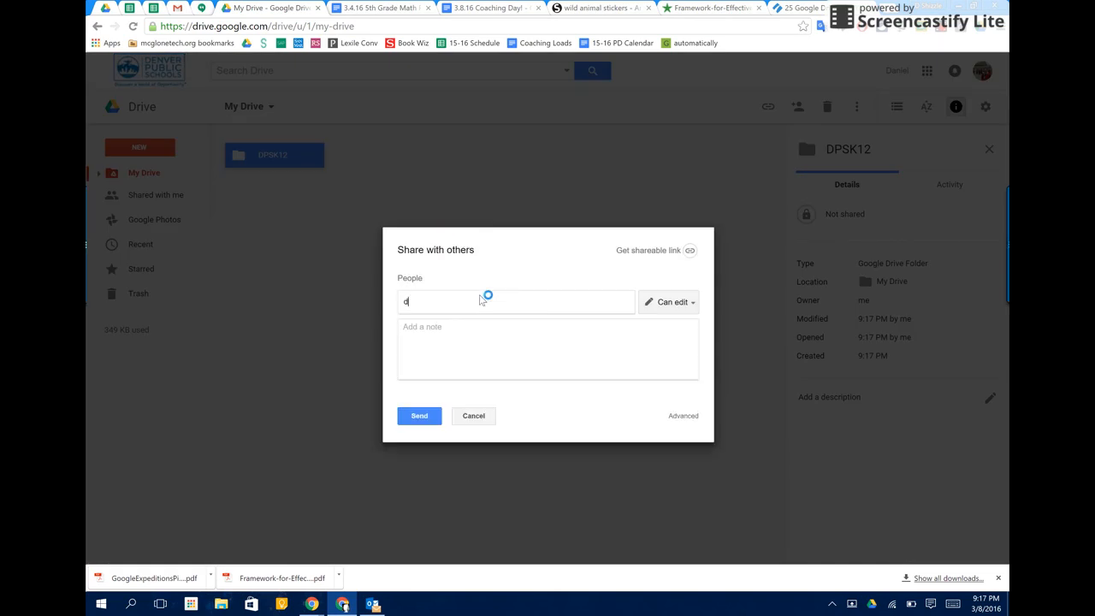
type("s")
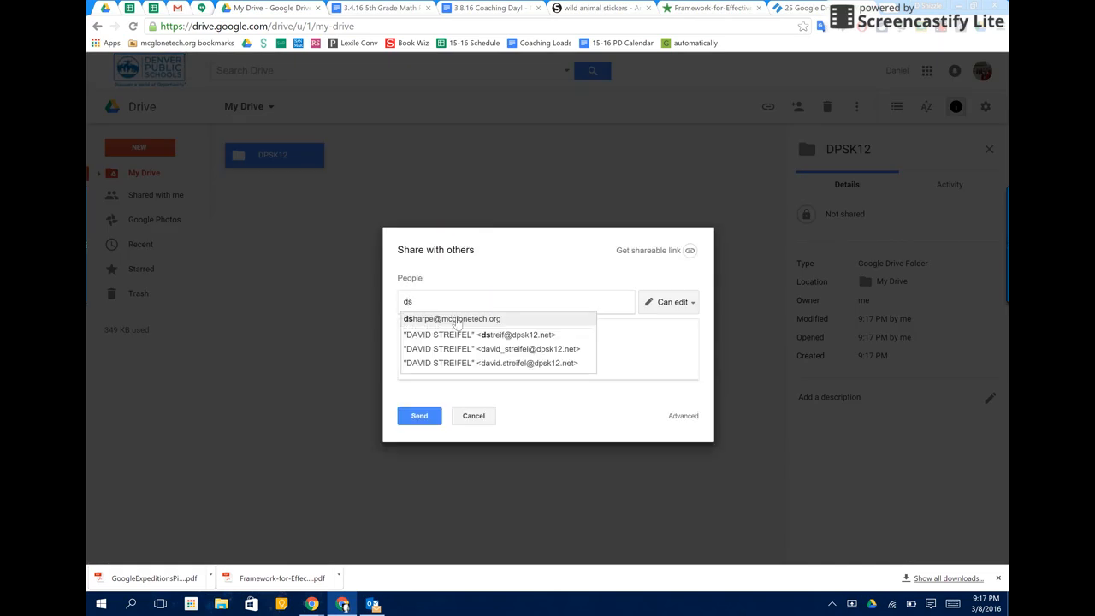
left_click(452, 319)
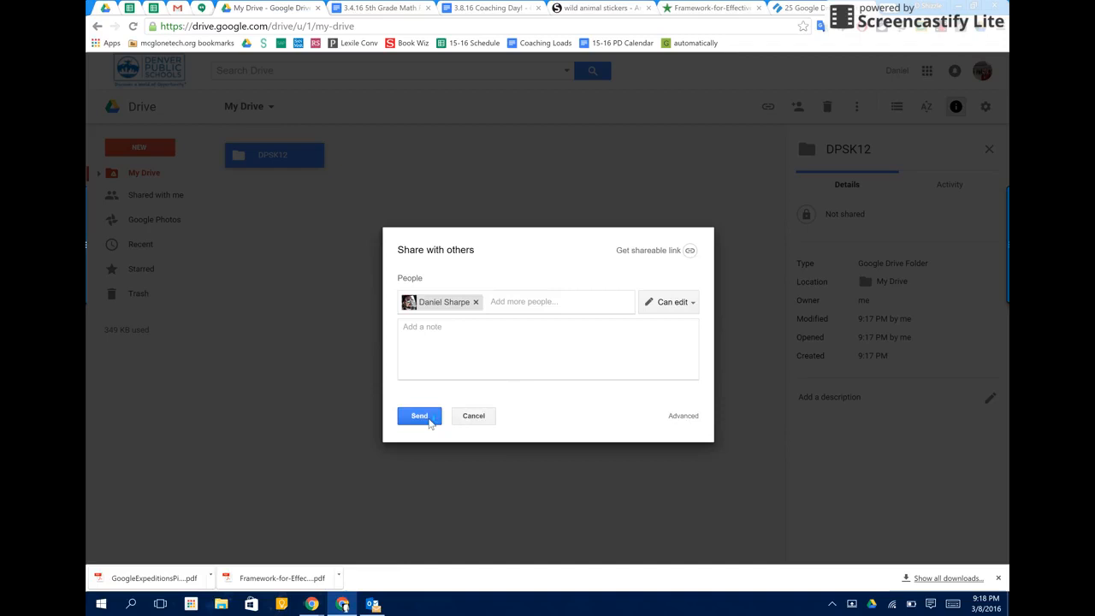
left_click(419, 416)
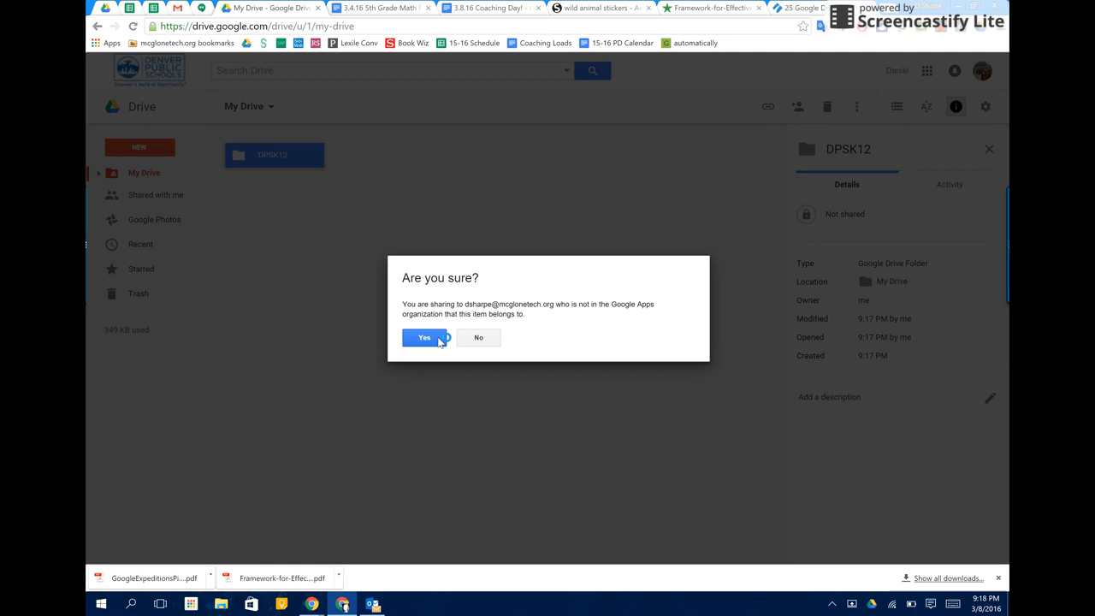
left_click(424, 338)
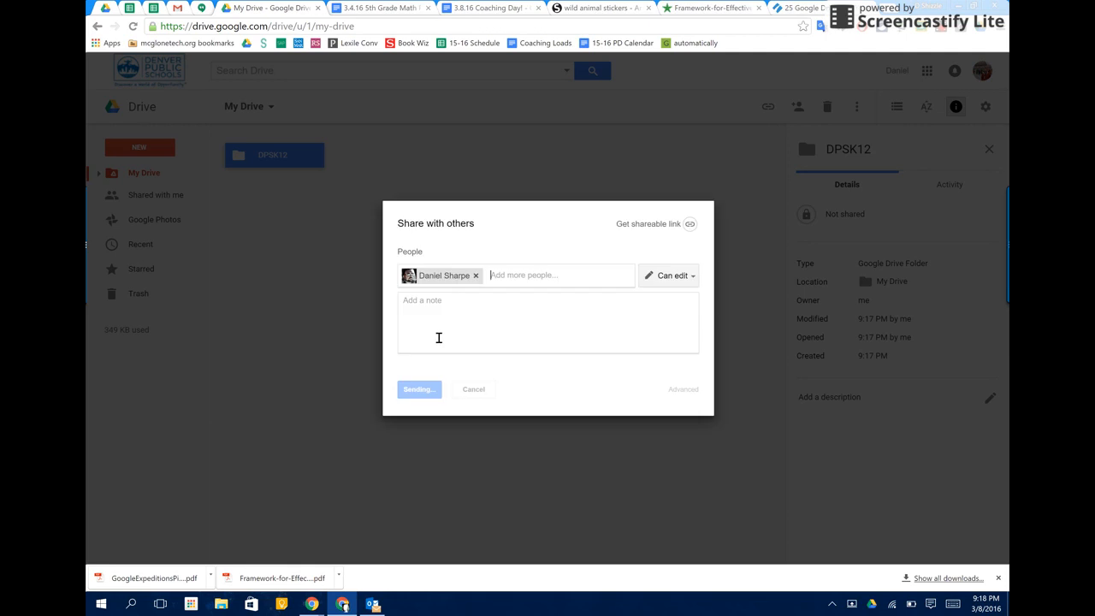
left_click(417, 391)
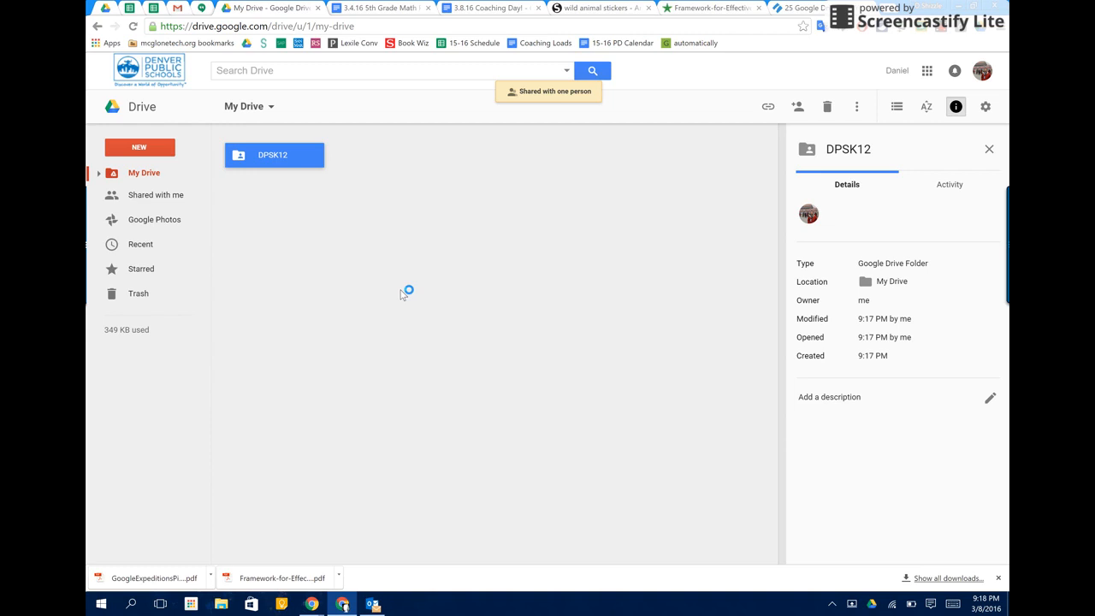
mouse_move(288, 119)
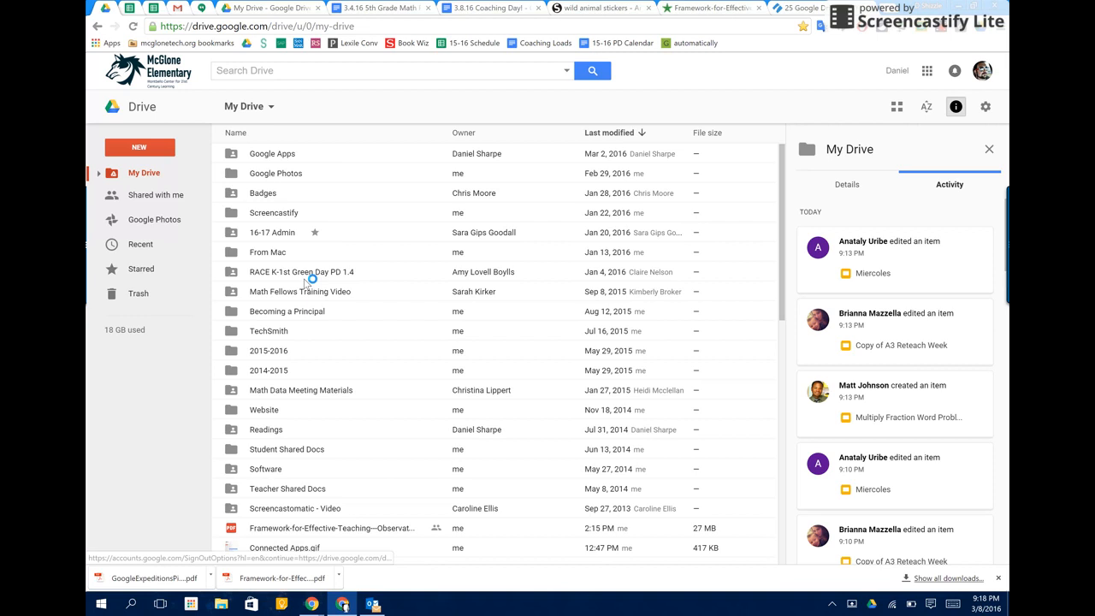
mouse_move(316, 256)
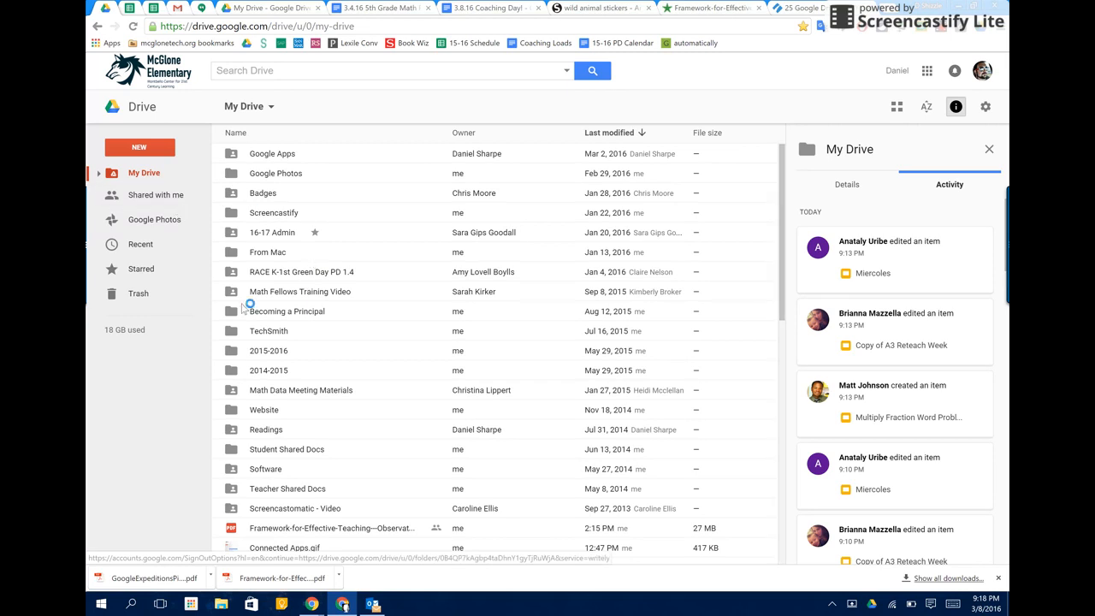
mouse_move(174, 231)
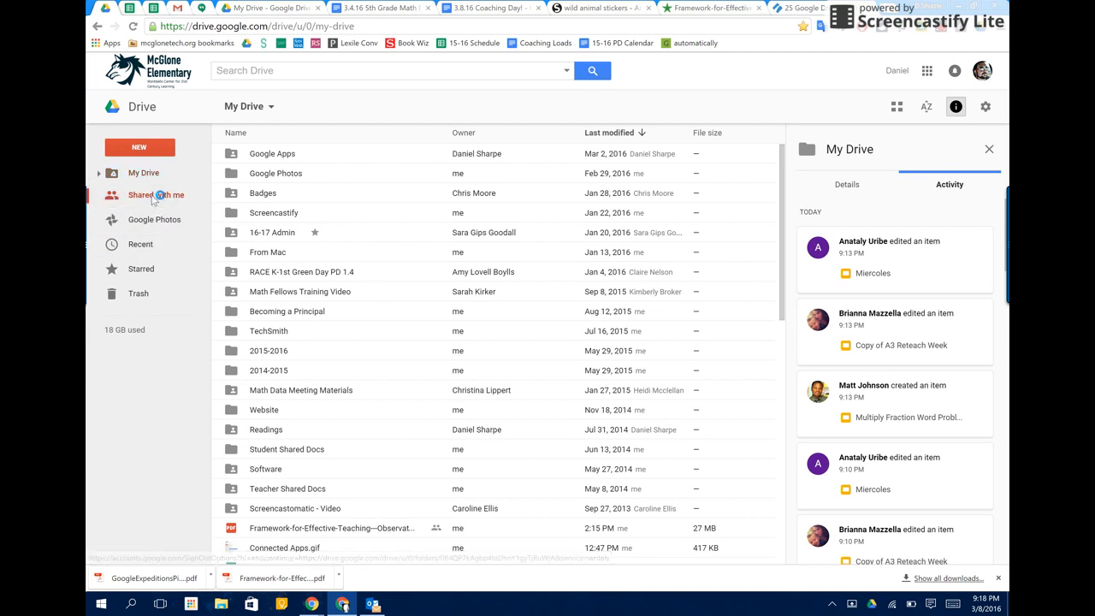
Show Shared with me in the McGlone account and view the shared DPSK12 folder's details.
left_click(156, 195)
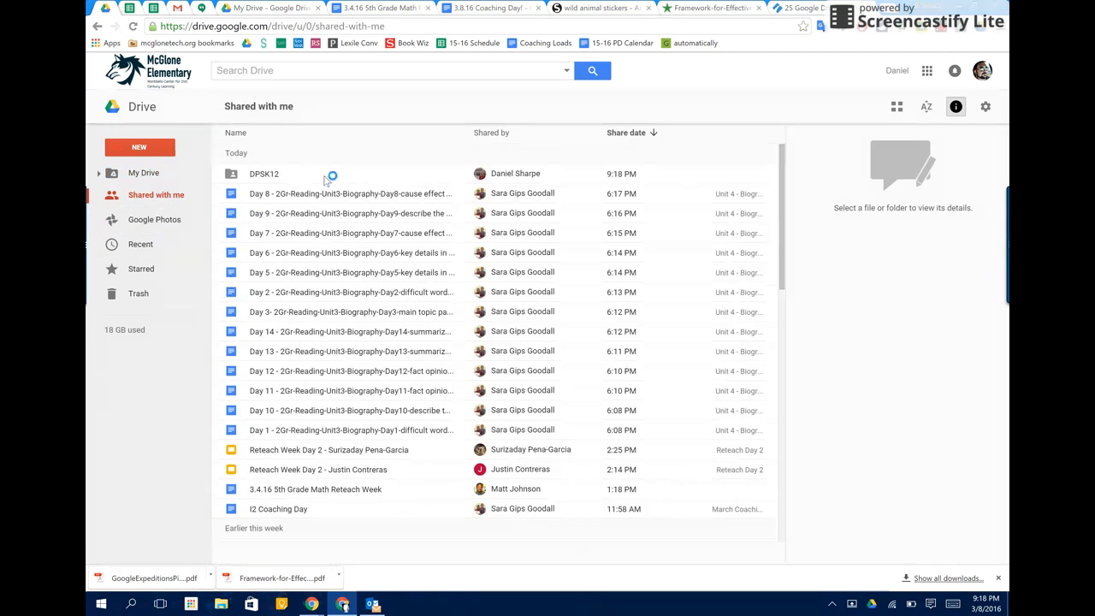
left_click(263, 174)
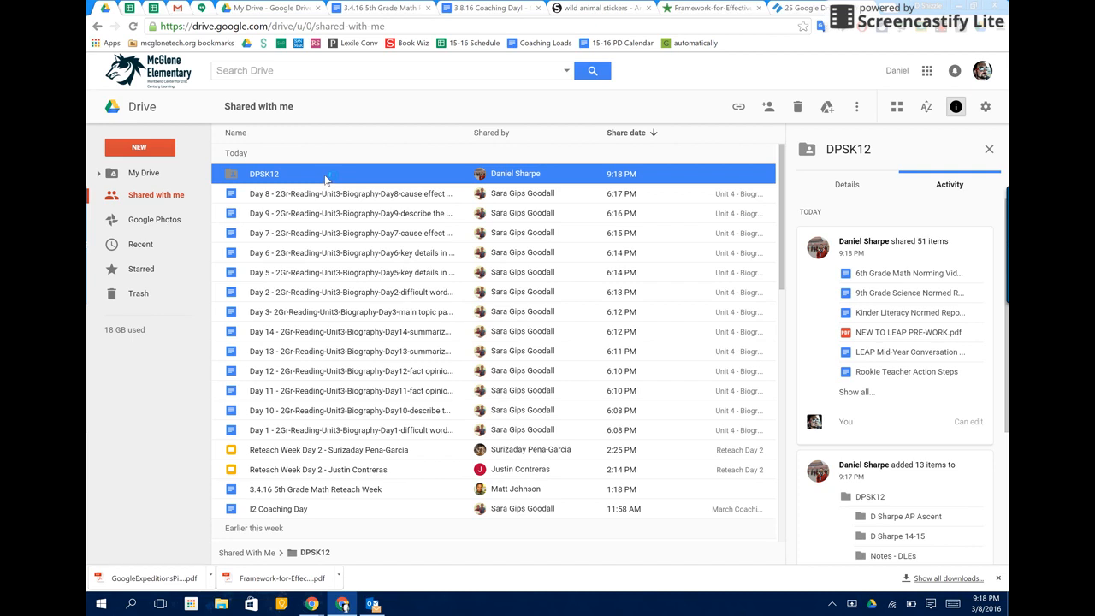
mouse_move(459, 171)
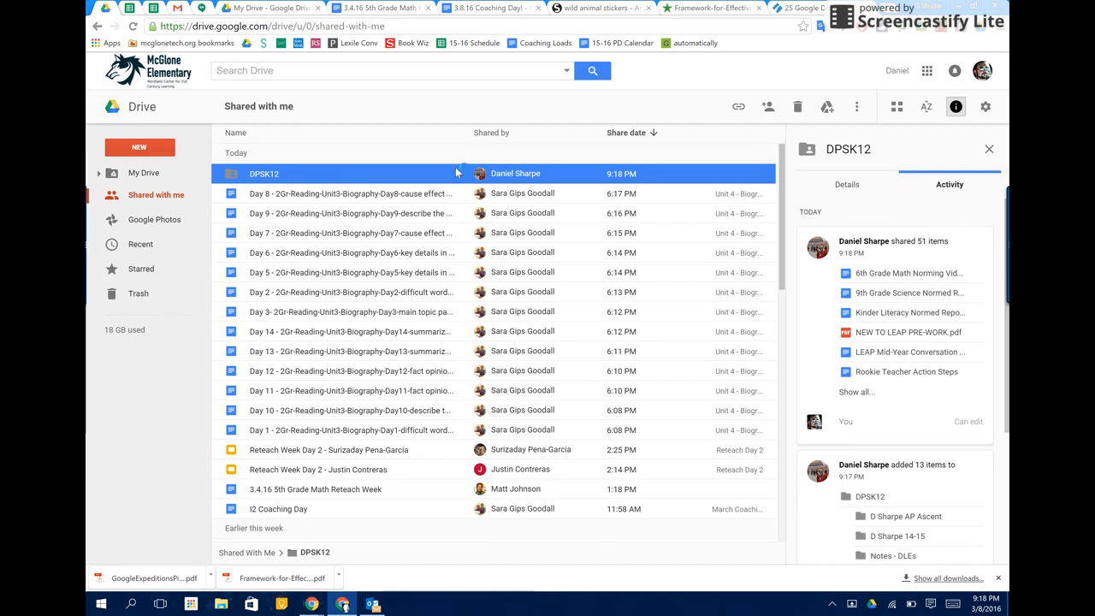
mouse_move(826, 106)
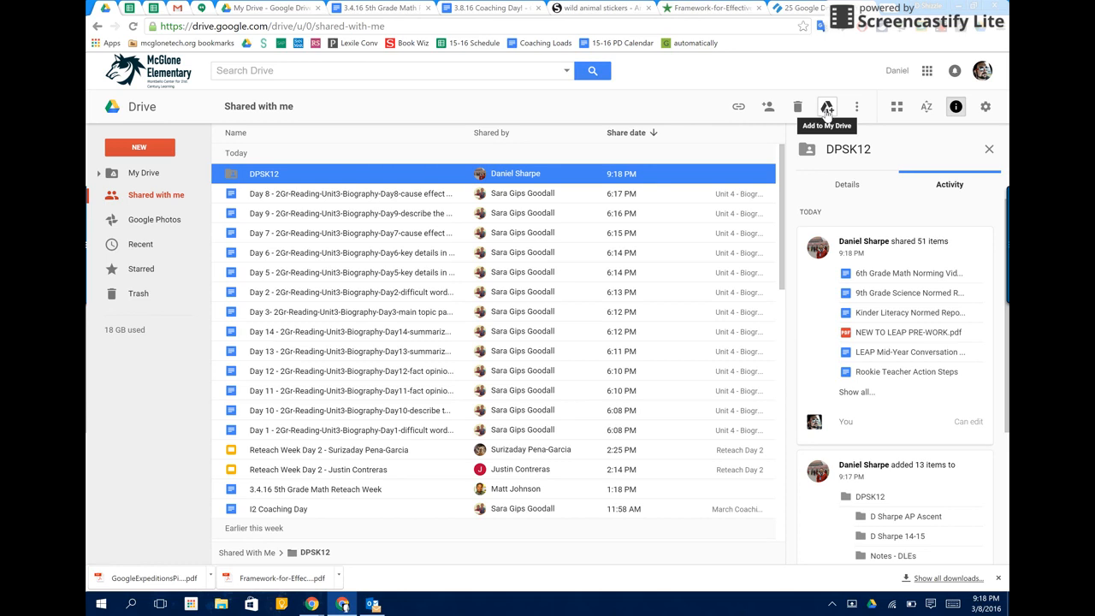
Add the shared DPSK12 folder to the school account's My Drive.
left_click(827, 106)
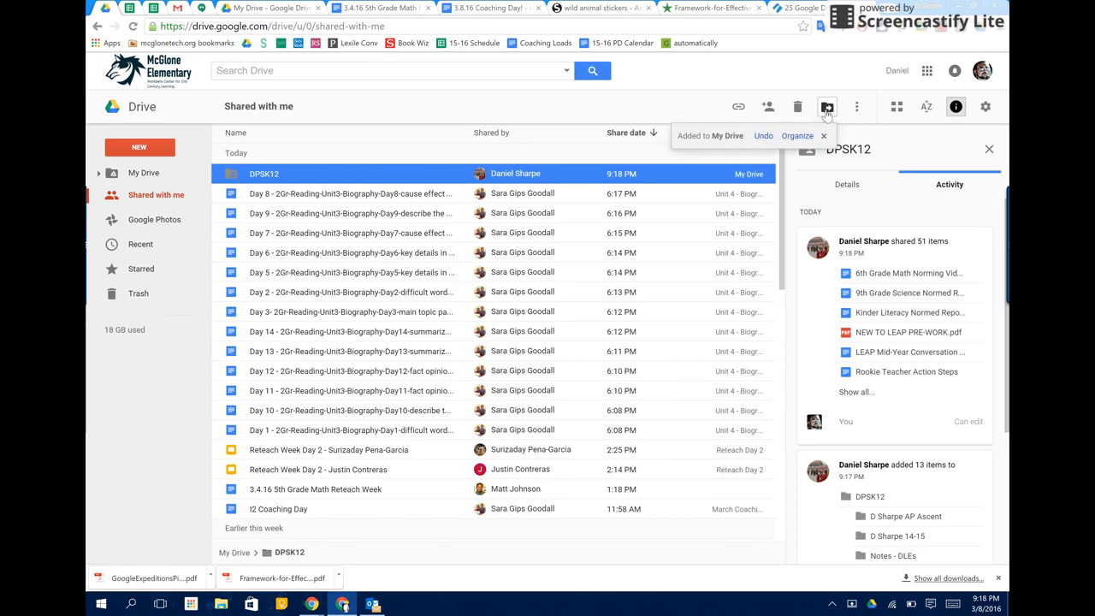
mouse_move(144, 173)
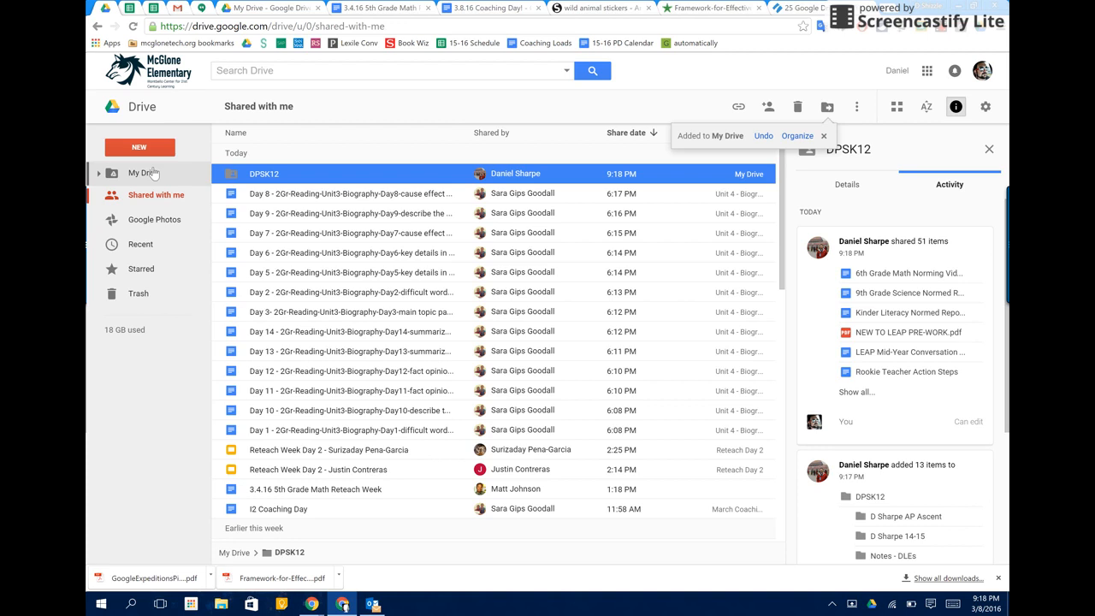
Return to My Drive, where DPSK12 now sits at the top of the folder list.
left_click(144, 173)
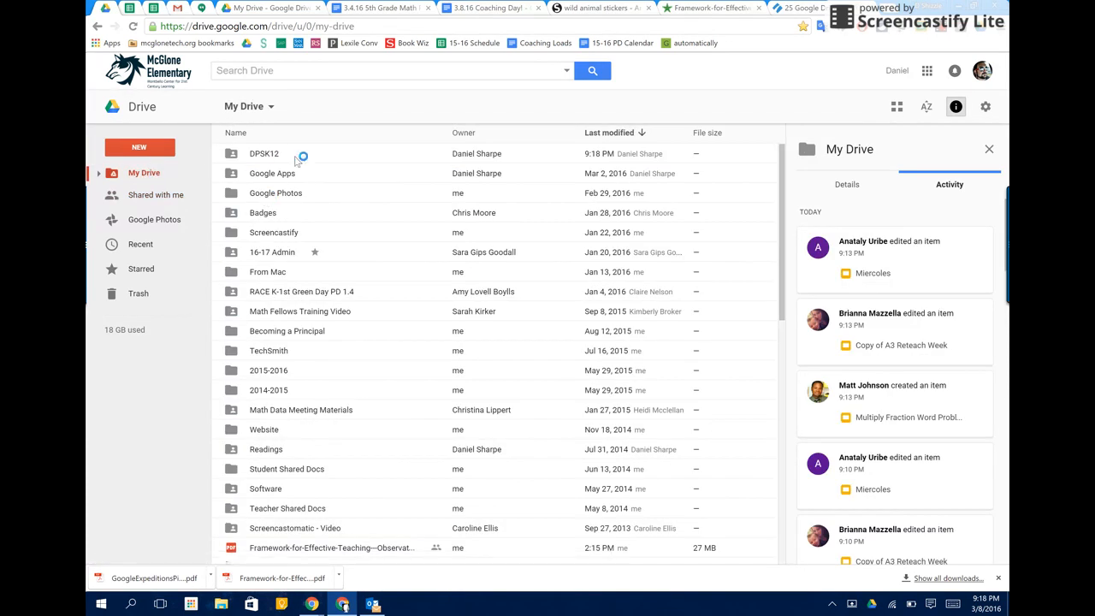
mouse_move(503, 334)
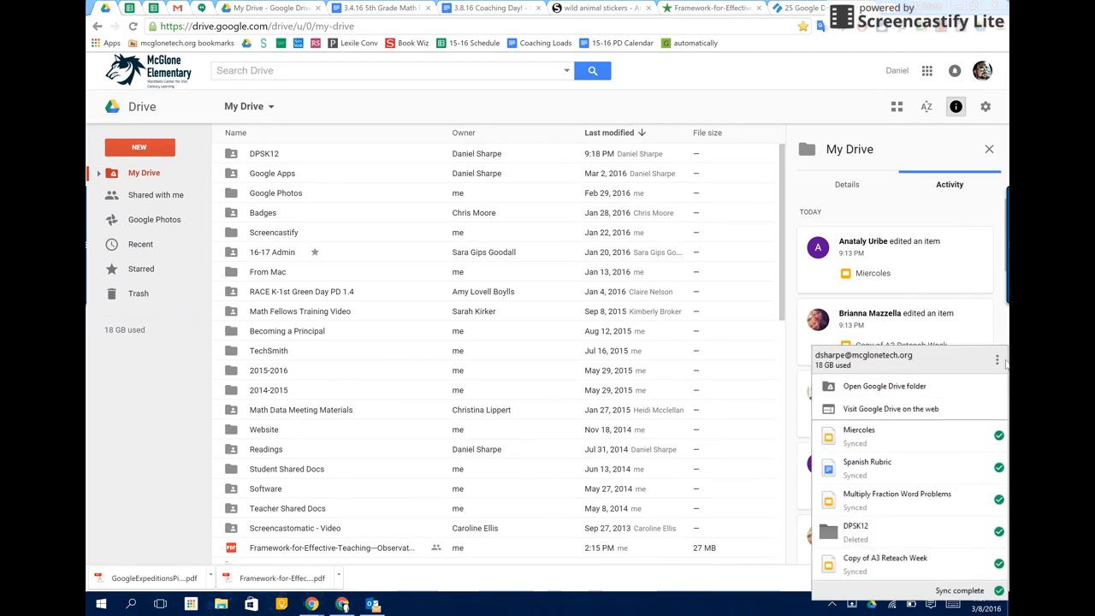
In Backup and Sync preferences, tick DPSK12 under 'Sync only these folders' and apply.
left_click(998, 360)
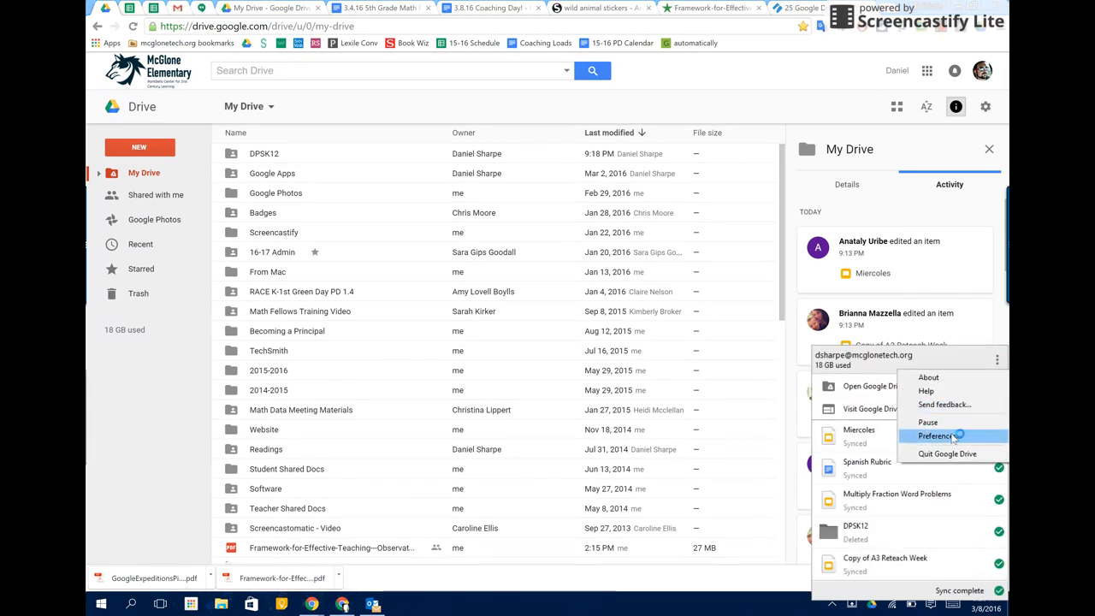
left_click(935, 437)
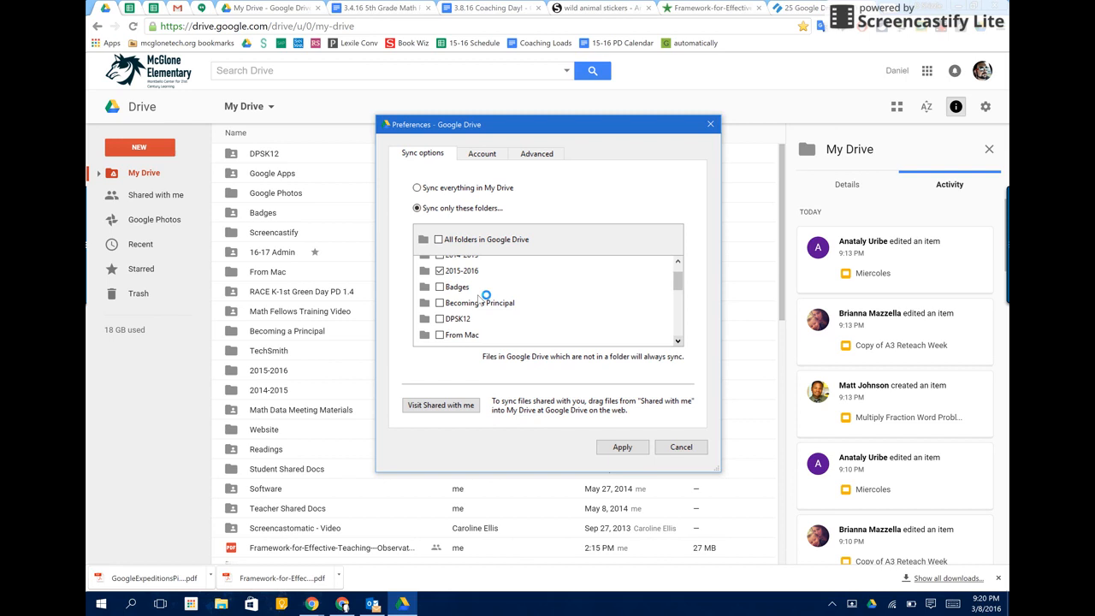
left_click(440, 318)
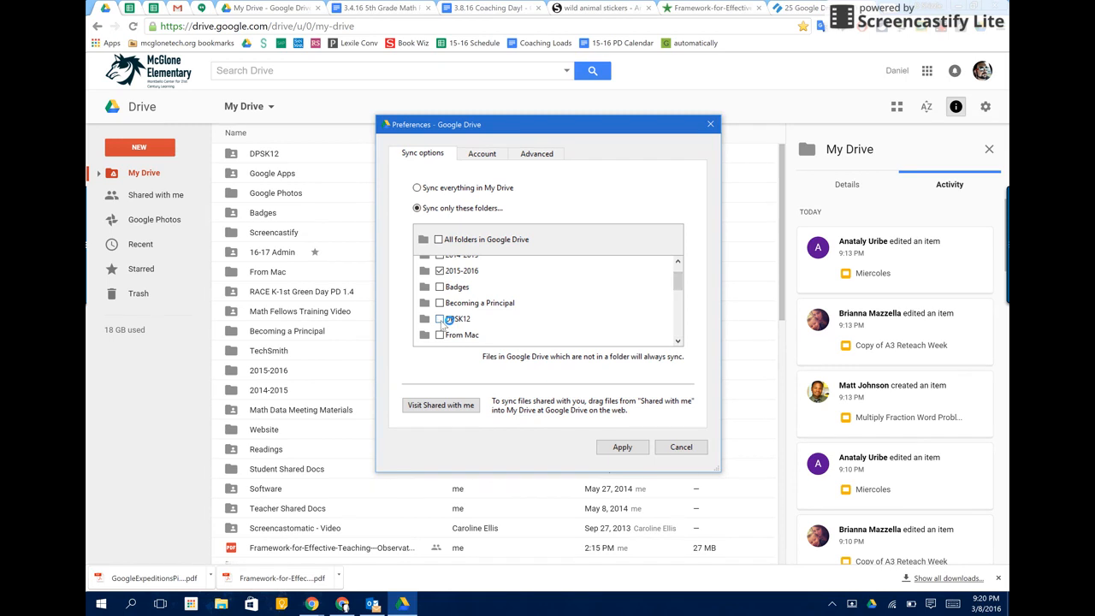
left_click(440, 318)
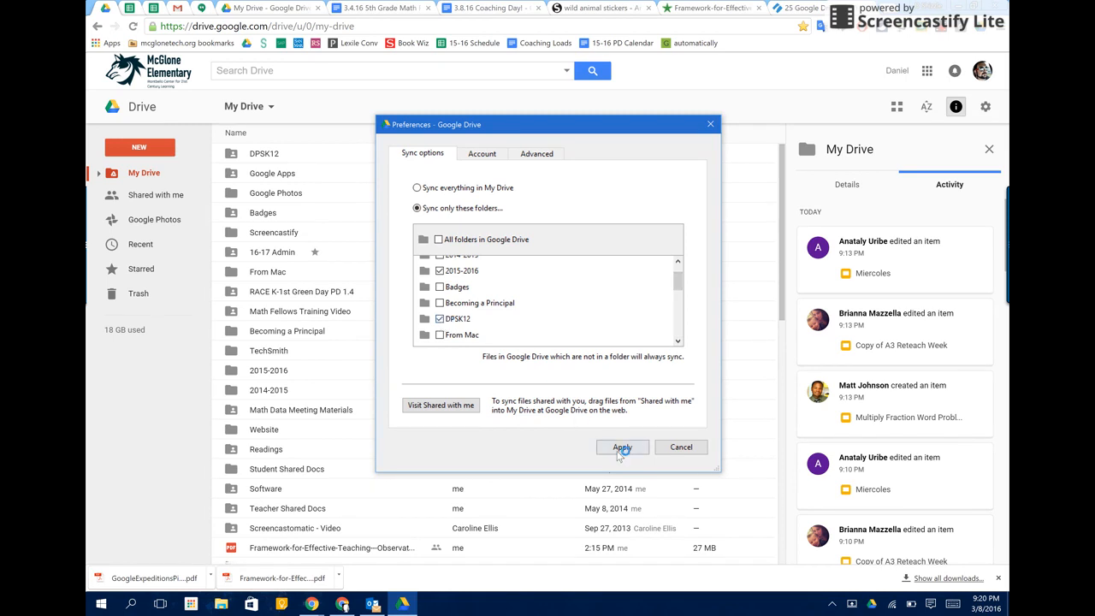
left_click(623, 447)
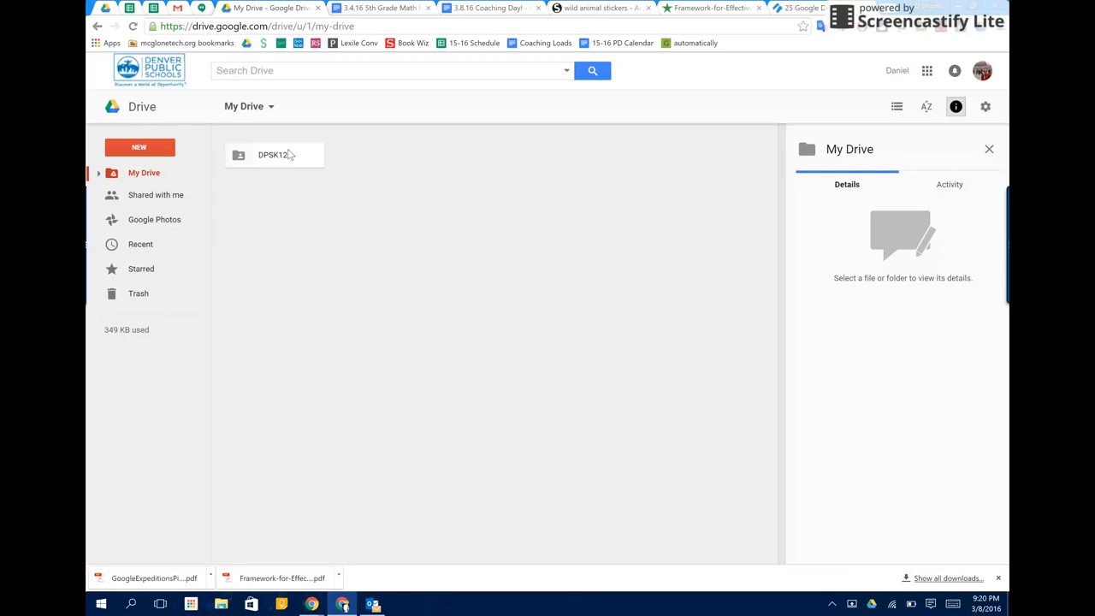
Show the district account's Shared with me files and select Community Meeting Notes.
left_click(155, 195)
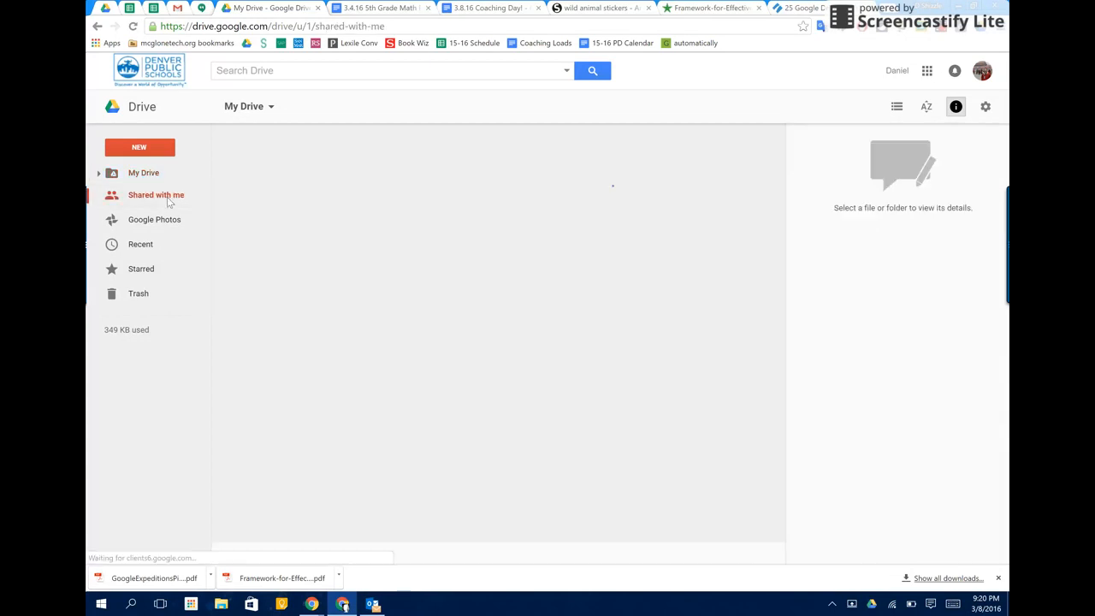
left_click(156, 196)
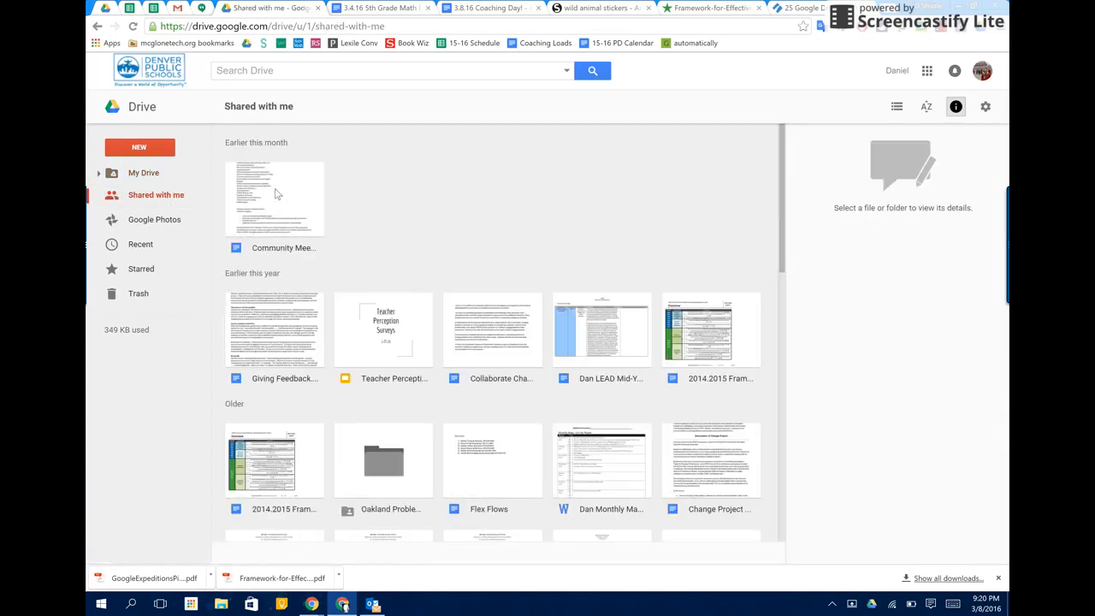
left_click(274, 199)
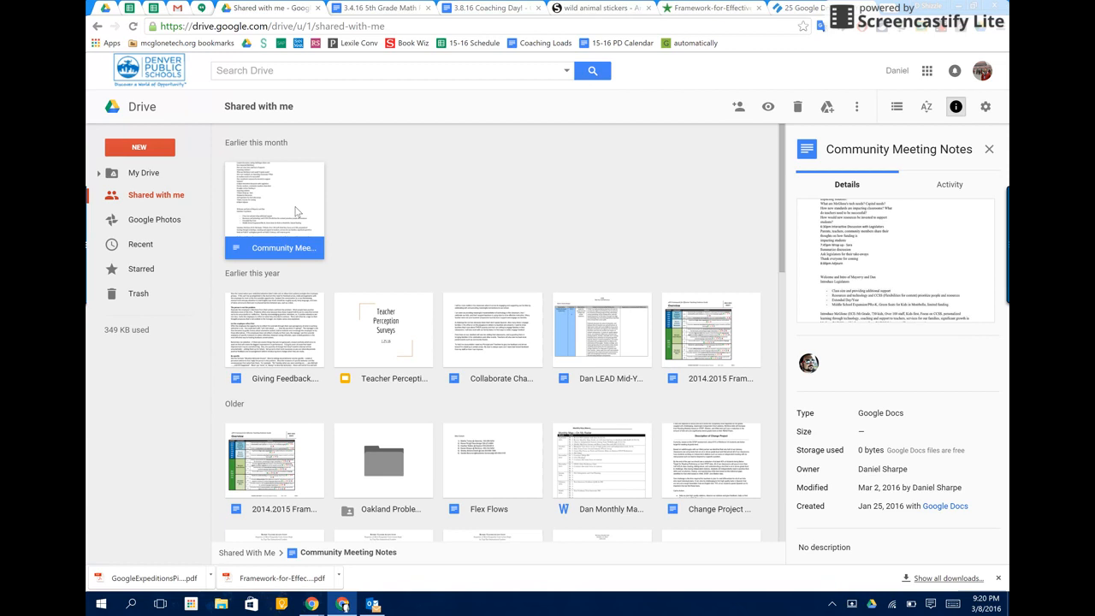
mouse_move(332, 223)
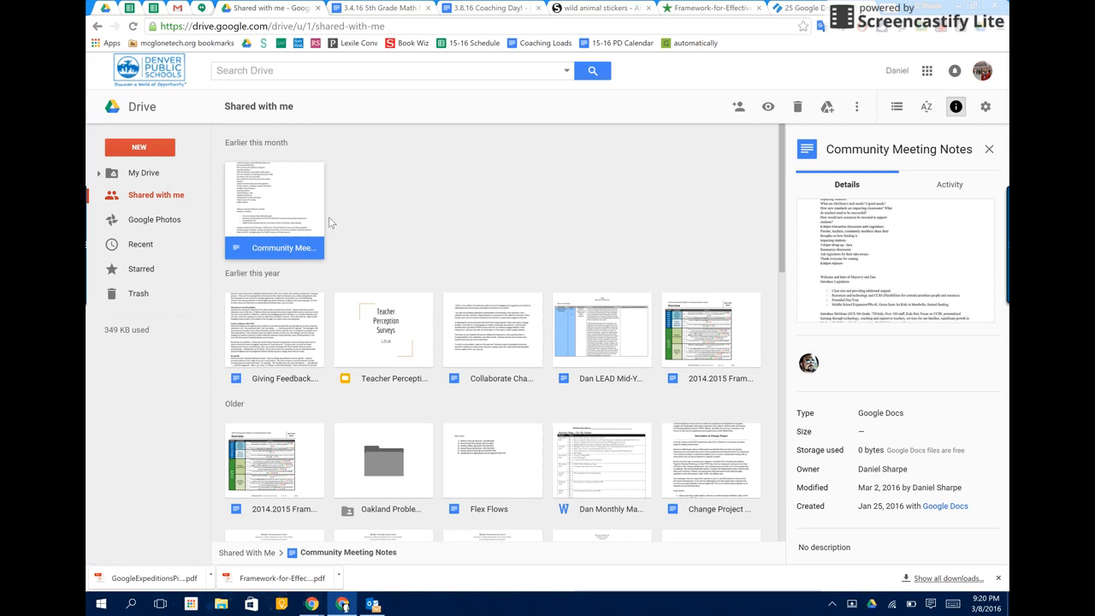
mouse_move(780, 176)
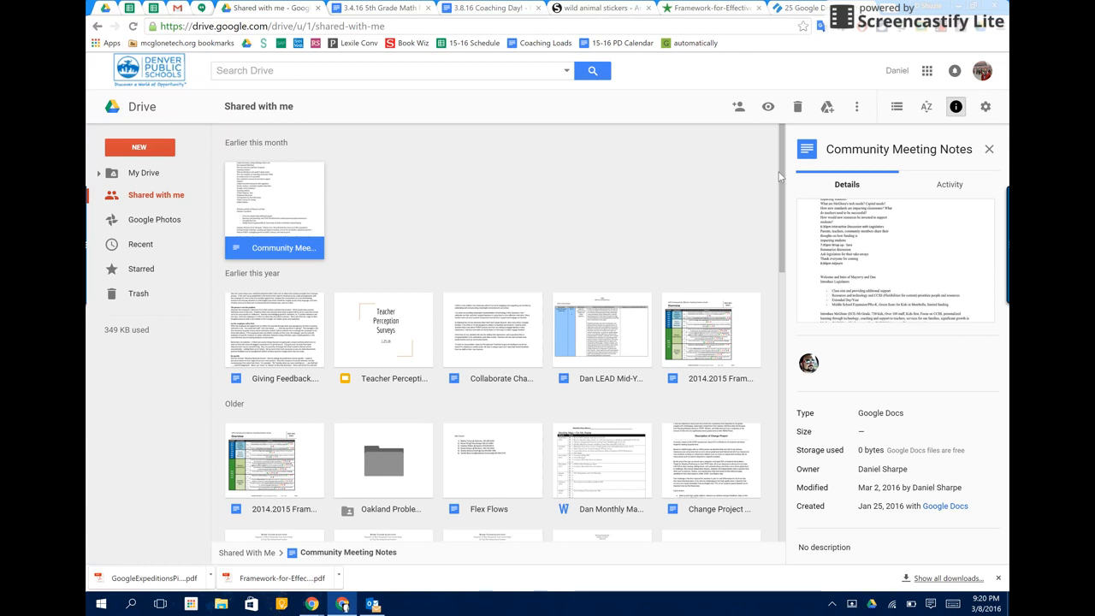
mouse_move(827, 106)
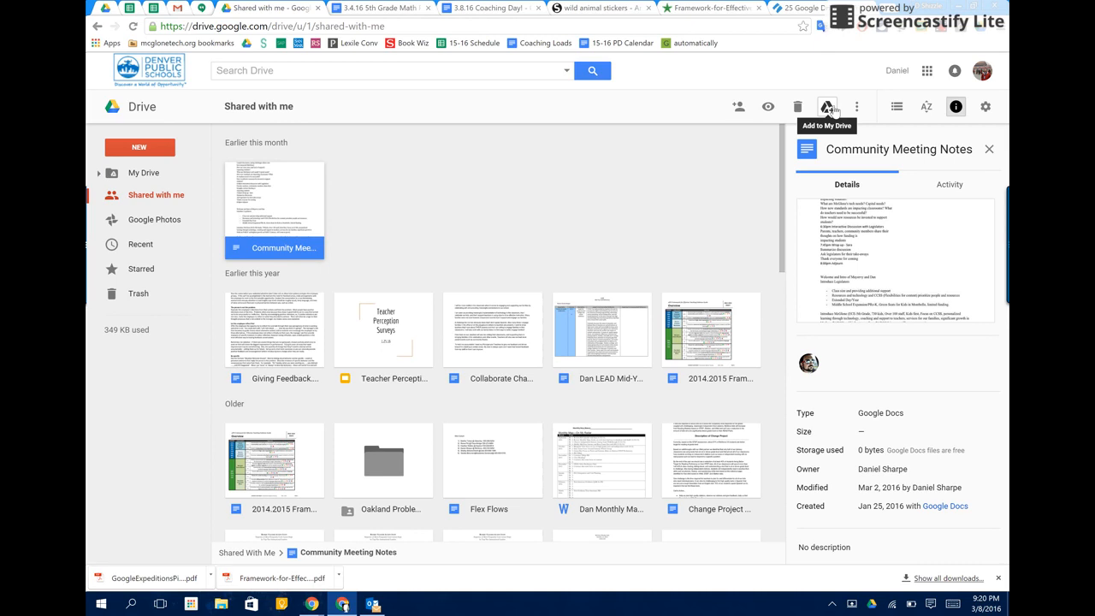
Add Community Meeting Notes to My Drive and move it into DPSK12, accepting the sharing prompt.
left_click(825, 106)
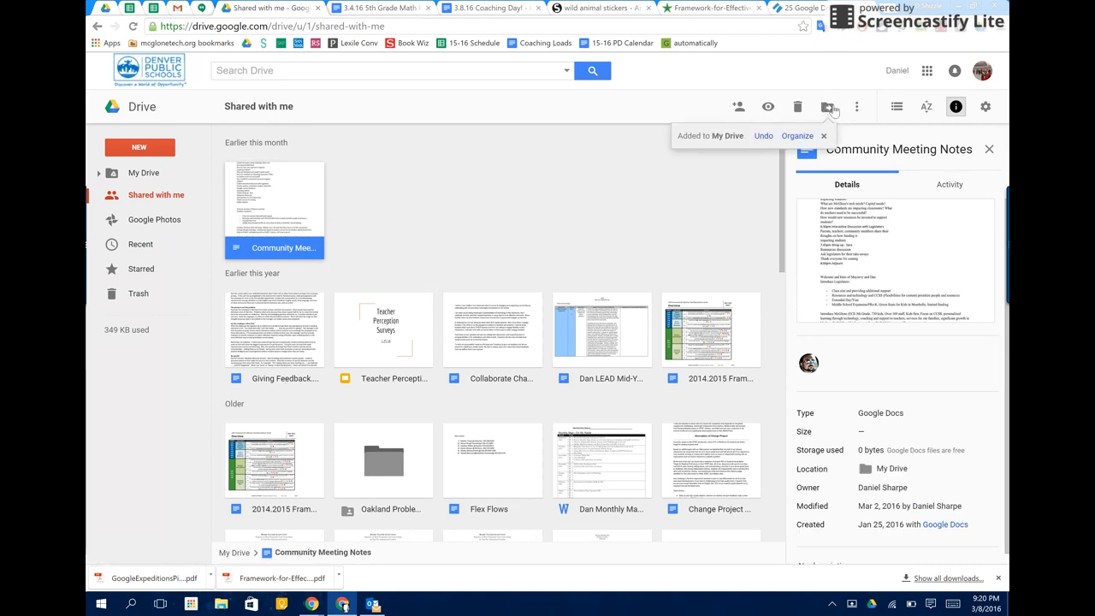
mouse_move(797, 137)
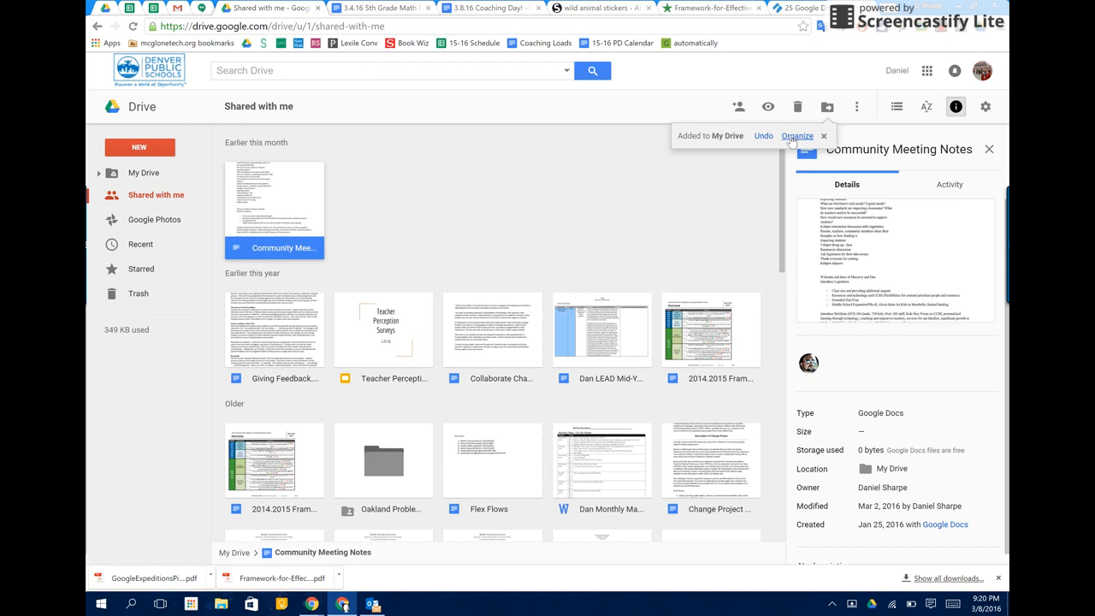
left_click(797, 137)
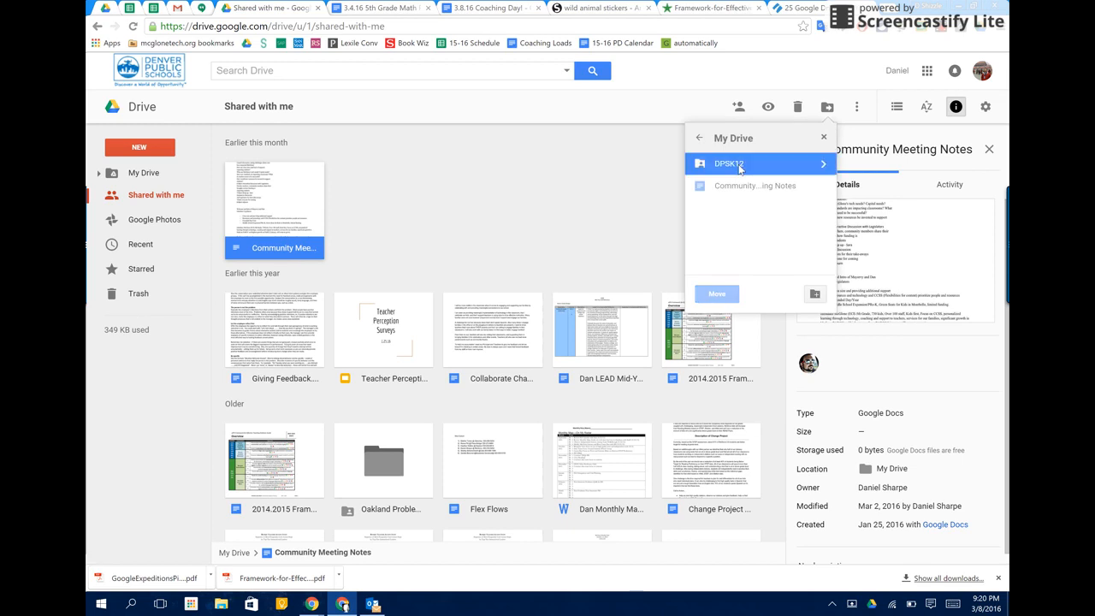
mouse_move(718, 295)
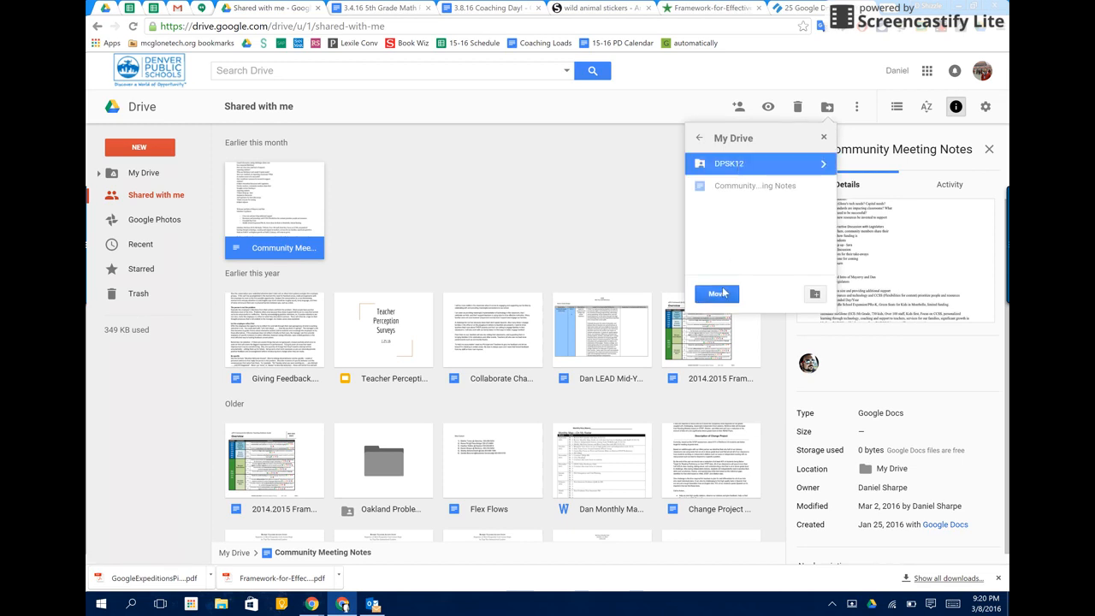
left_click(717, 294)
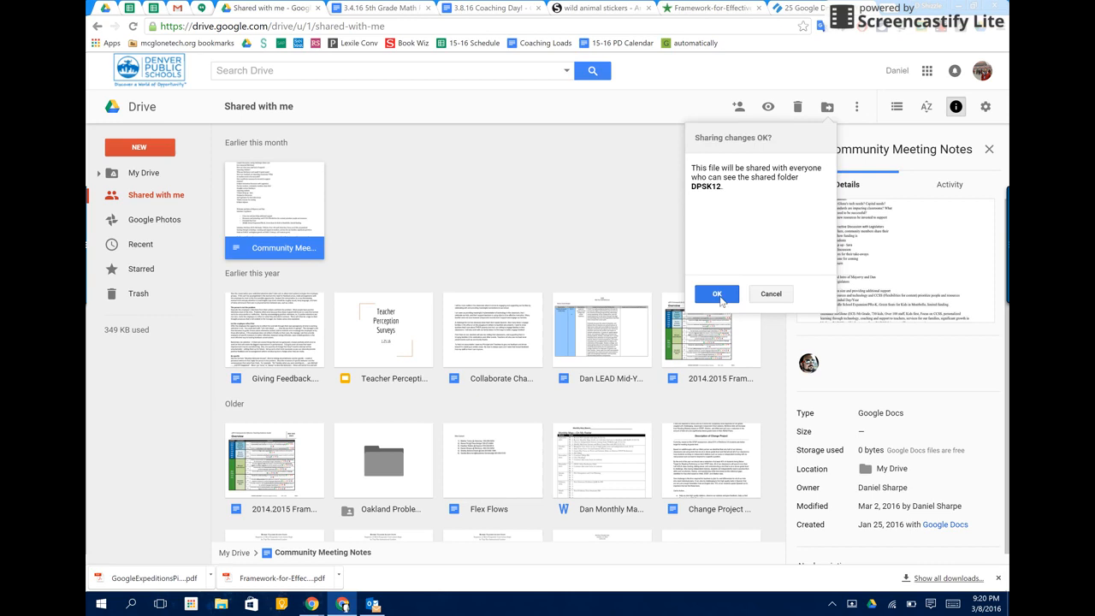
left_click(717, 294)
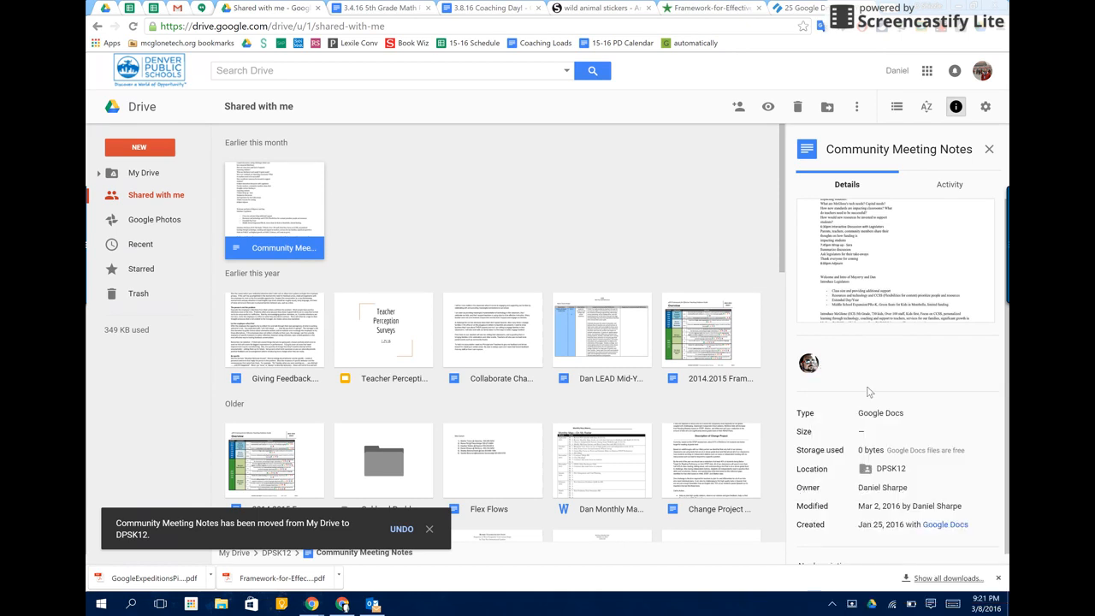
In File Explorer's synced DPSK12 folder, select Community Meeting Notes.gdoc among its 14 items.
left_click(221, 604)
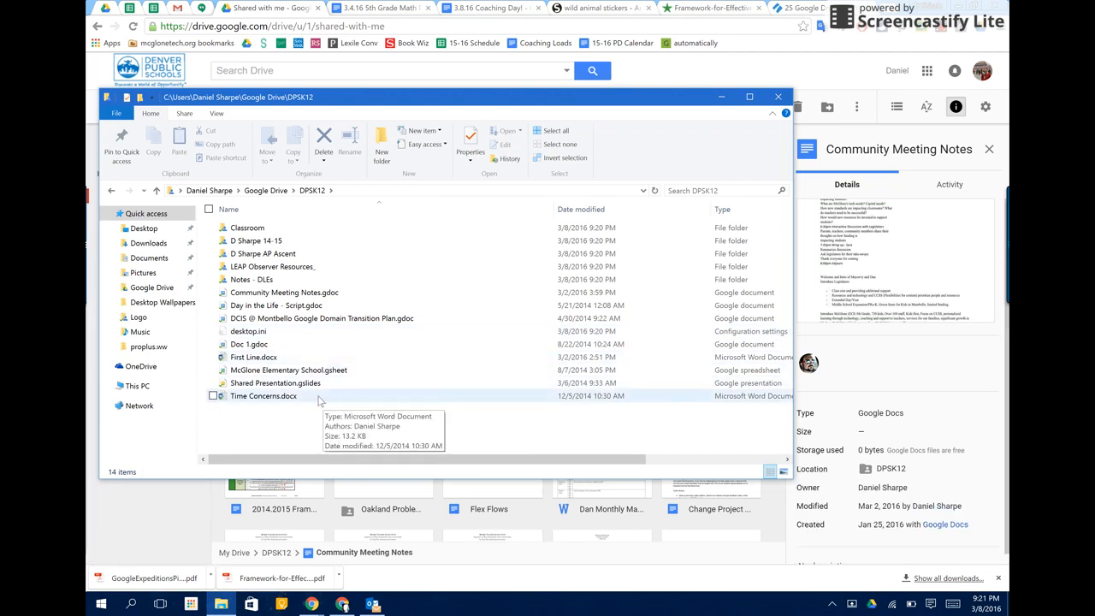
left_click(285, 291)
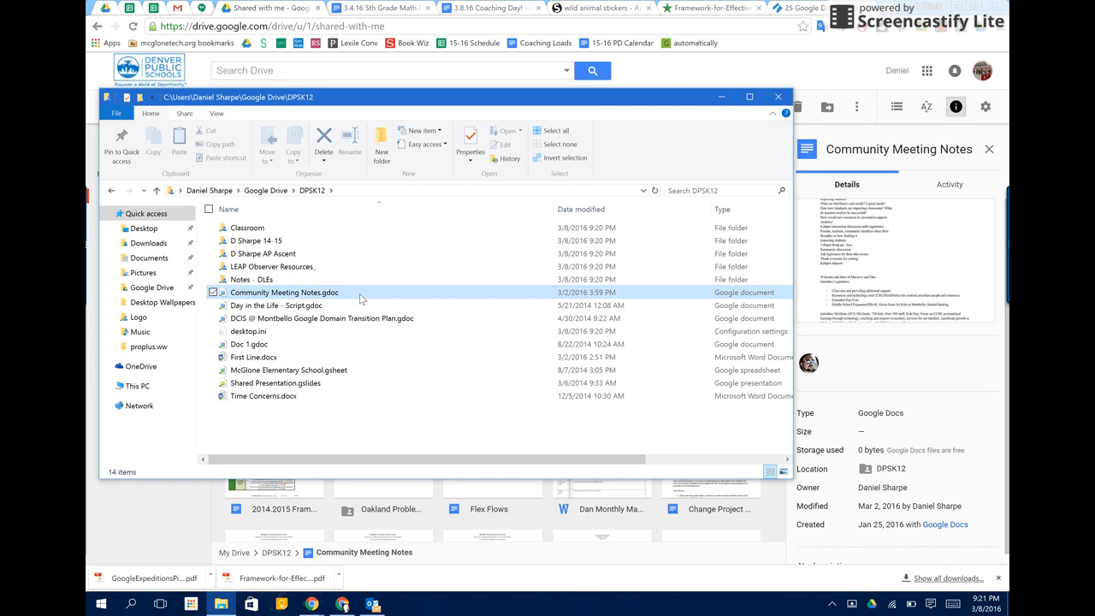
left_click(284, 293)
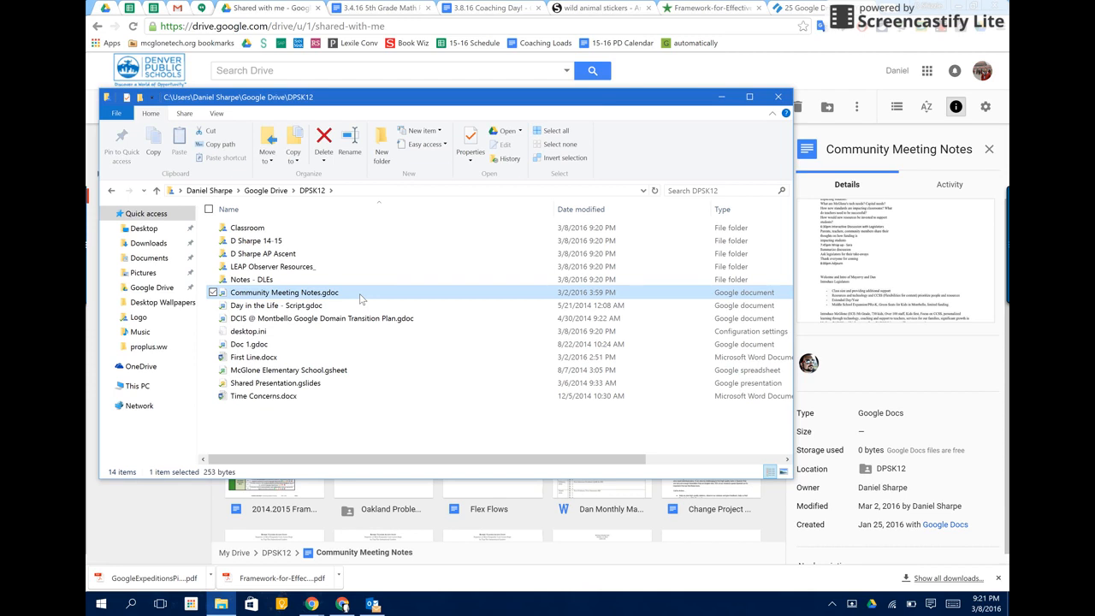